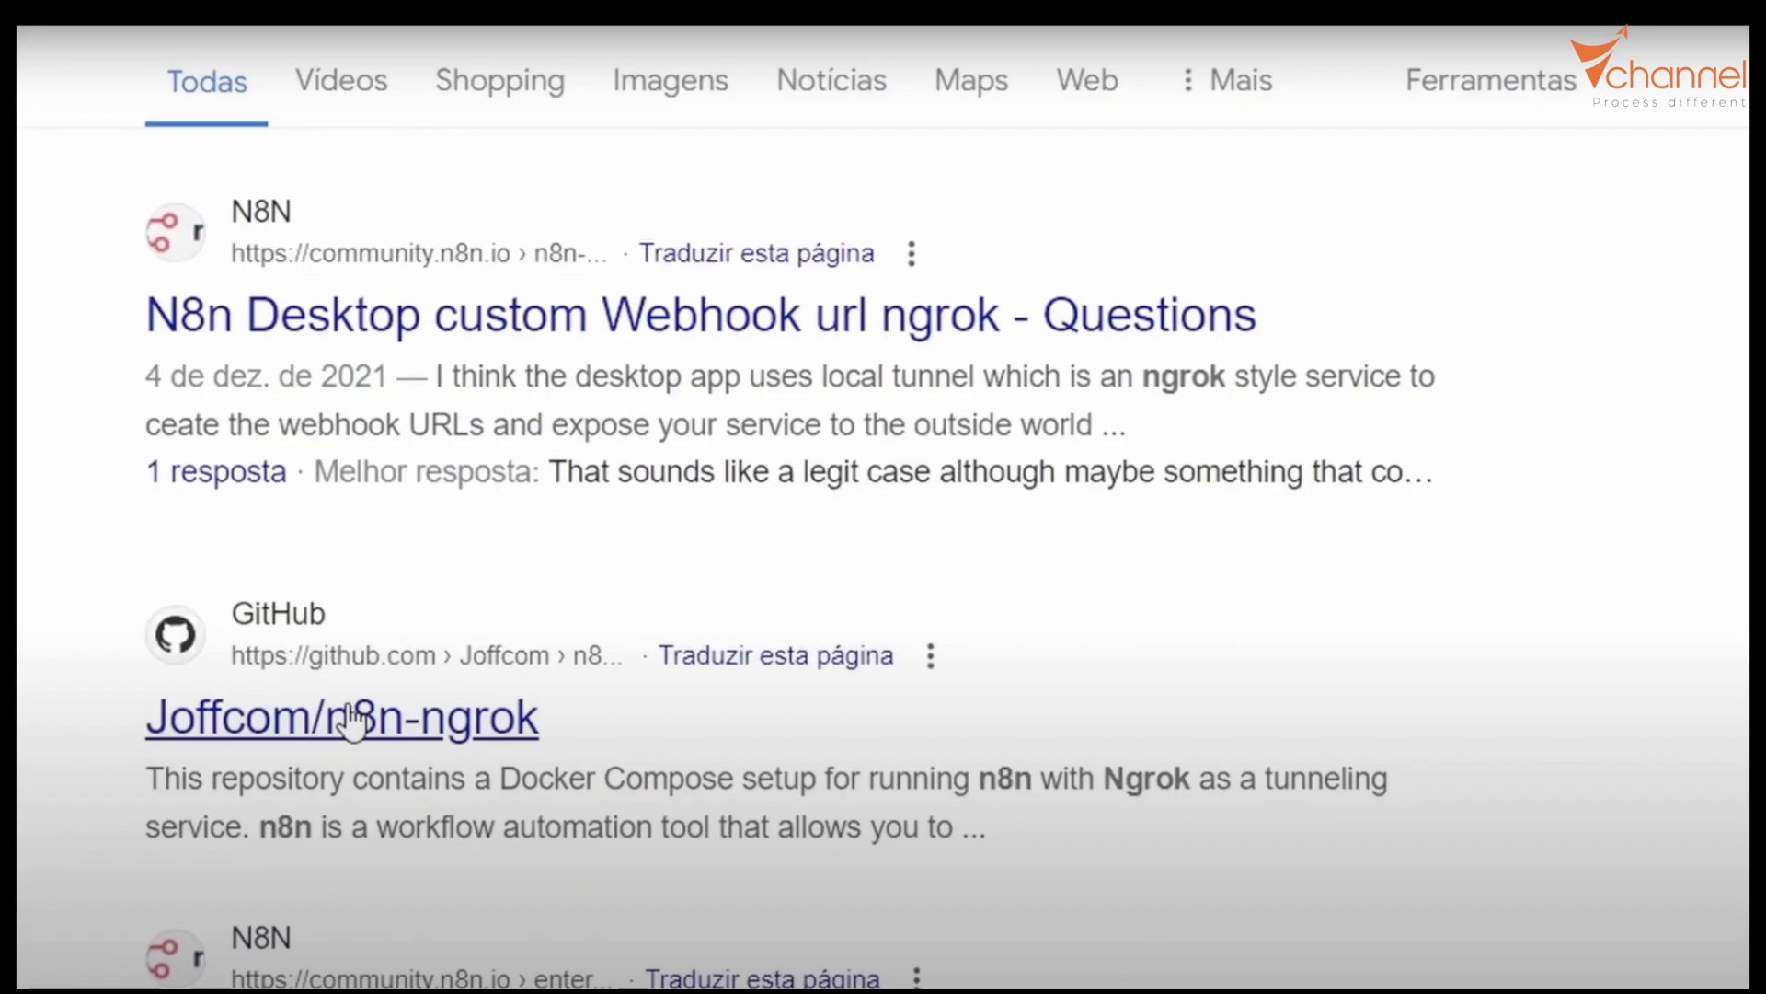
Open the Joffcom/n8n-ngrok repository from the GitHub search results.
left_click(341, 718)
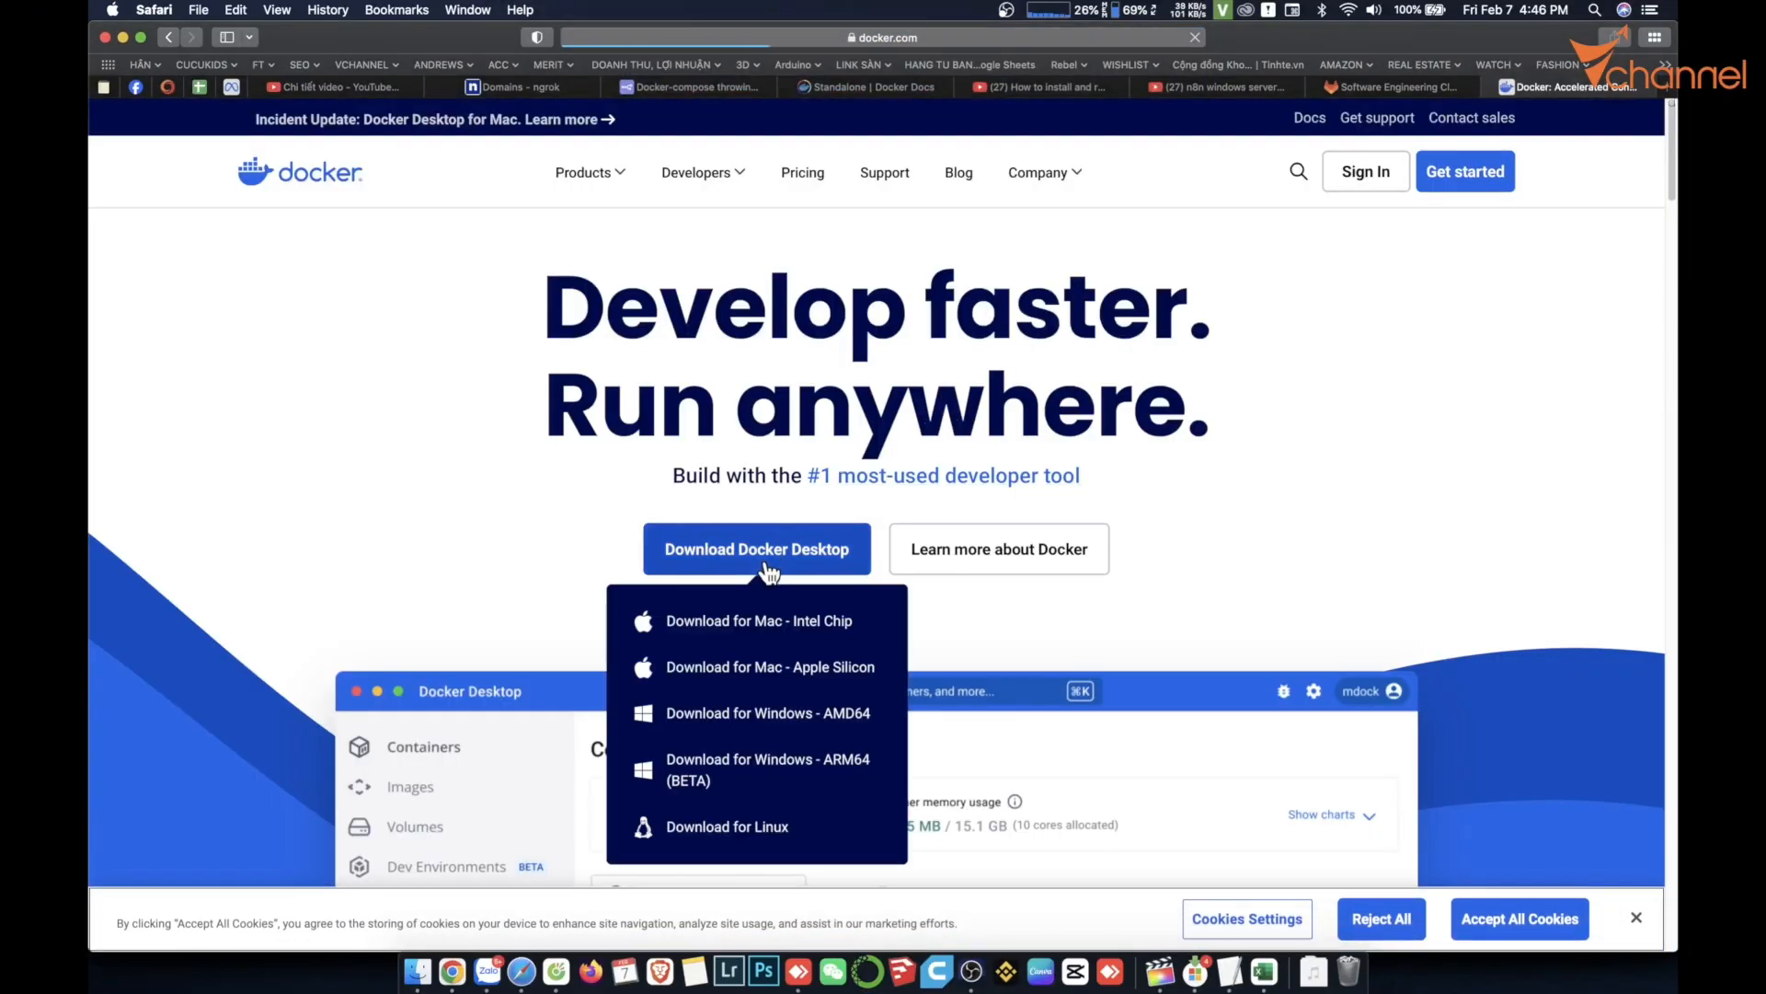
mouse_move(781, 597)
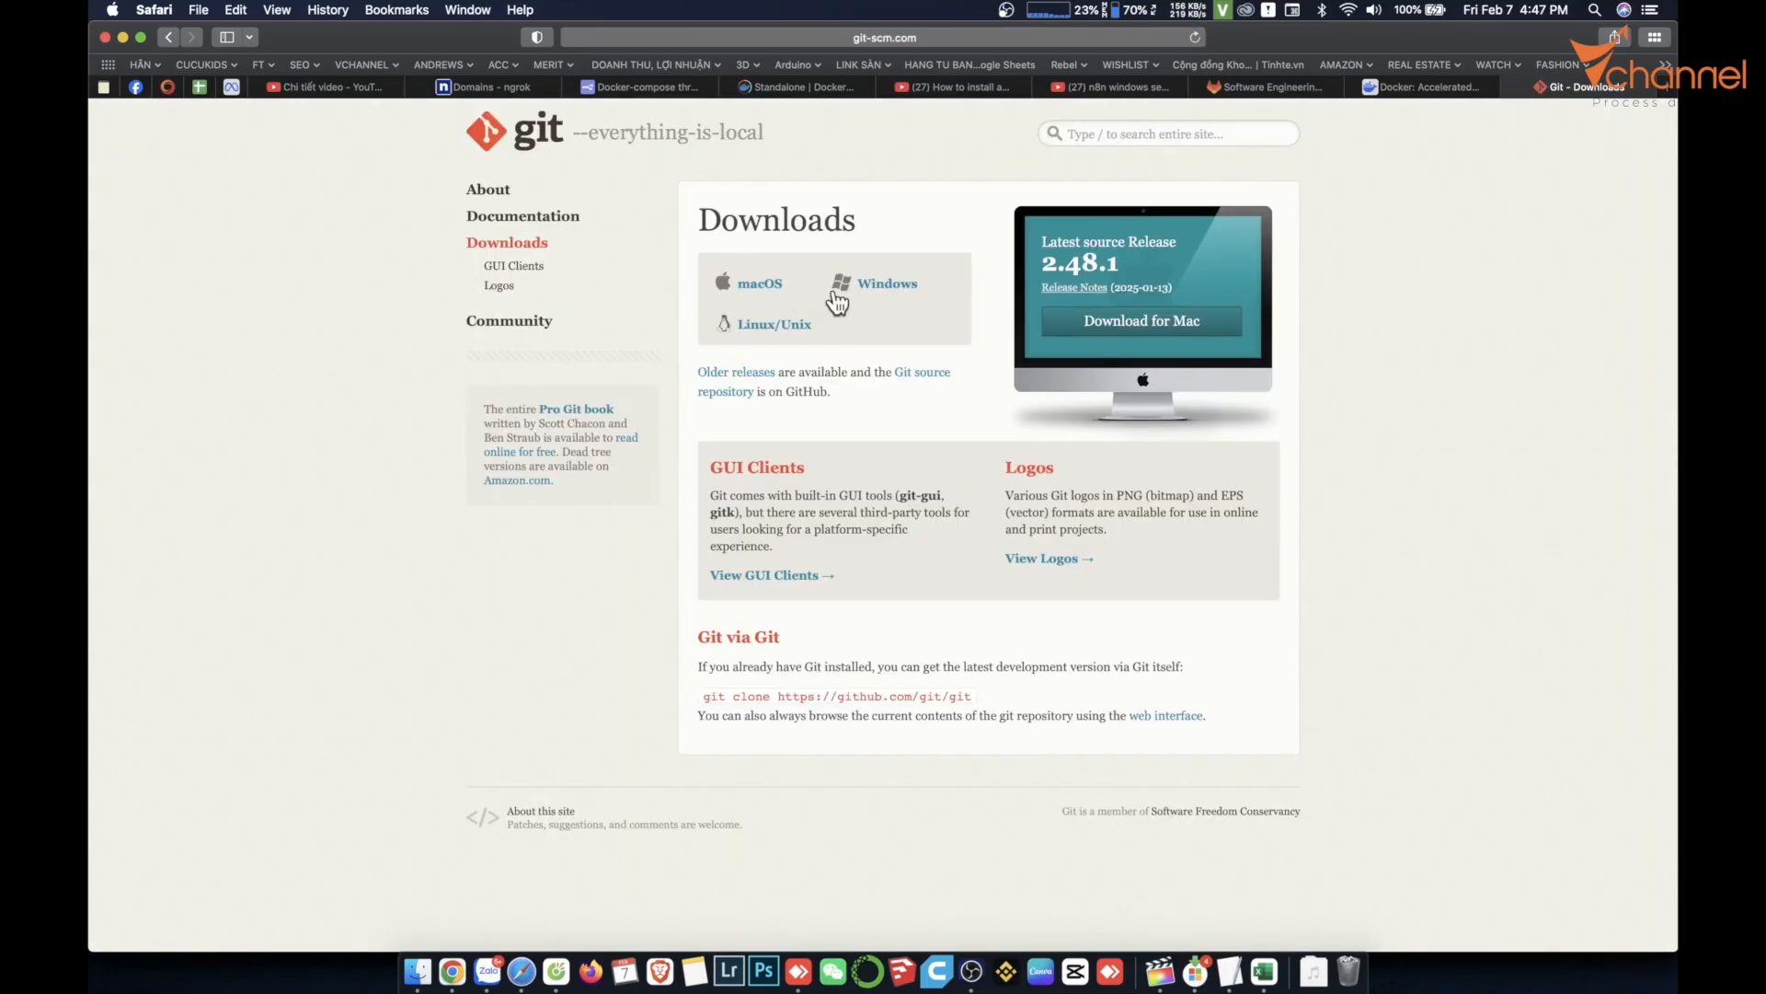
Download Git for Windows, then reach Docker Compose's install overview and its Windows instructions.
left_click(888, 283)
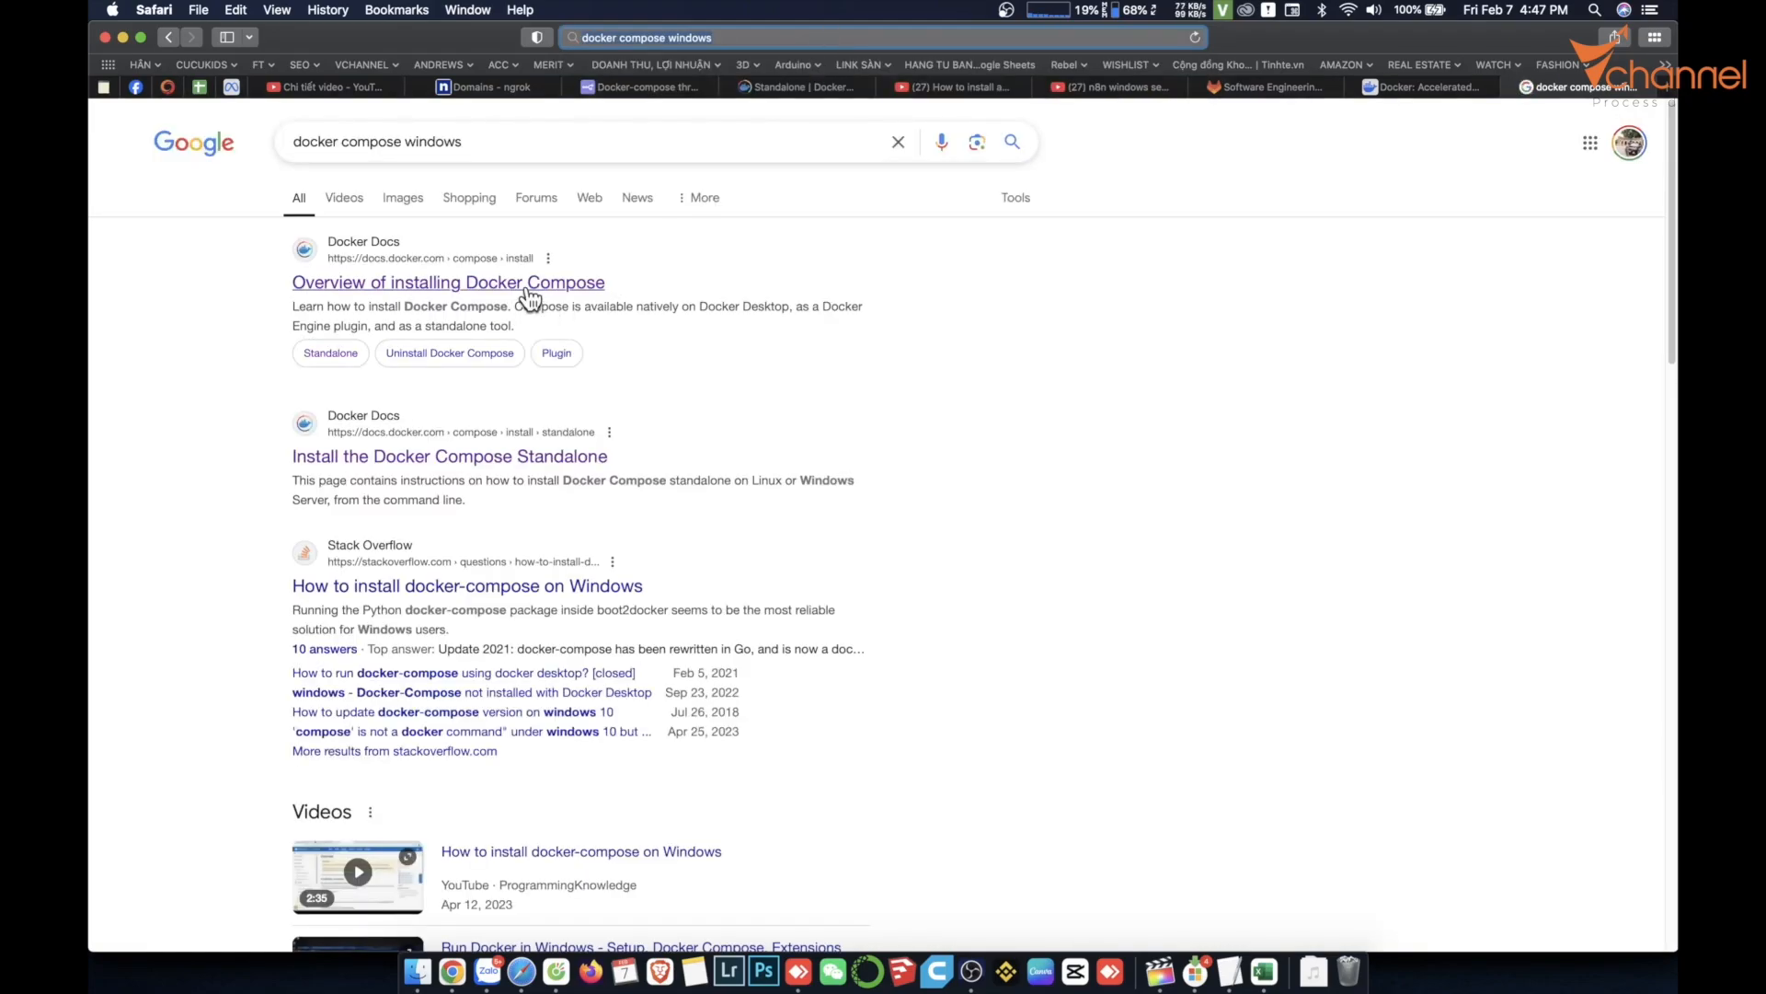
left_click(447, 282)
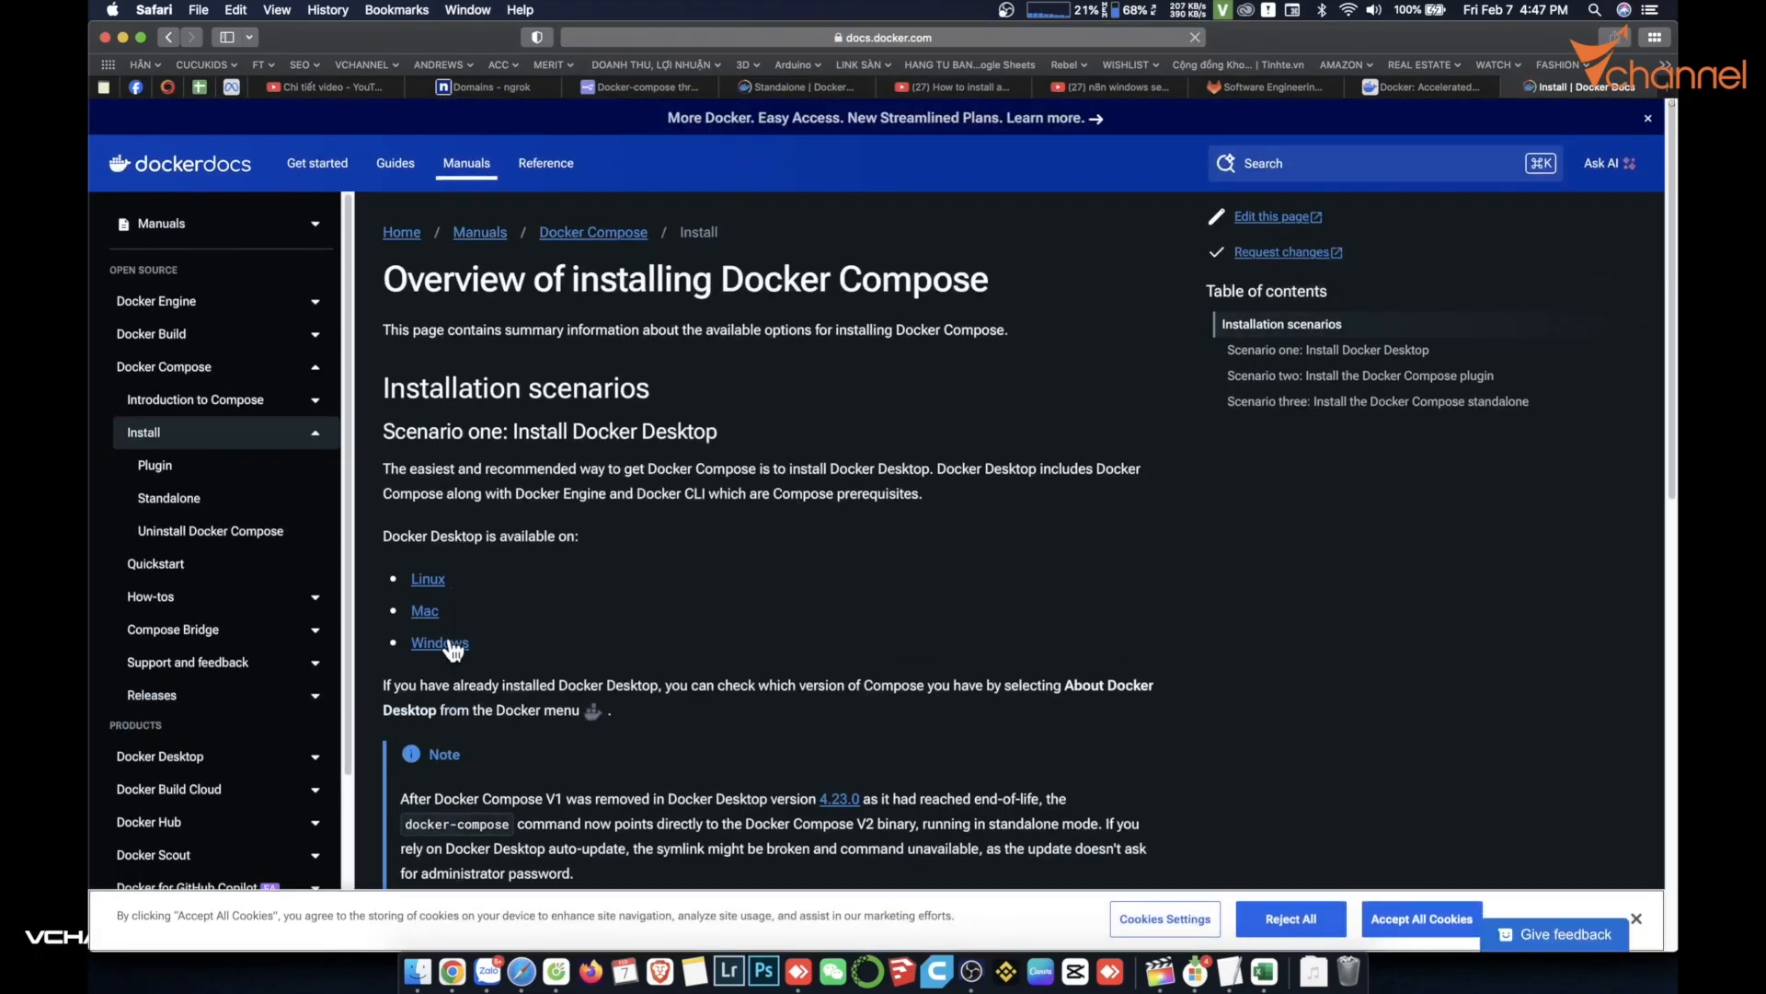
left_click(439, 642)
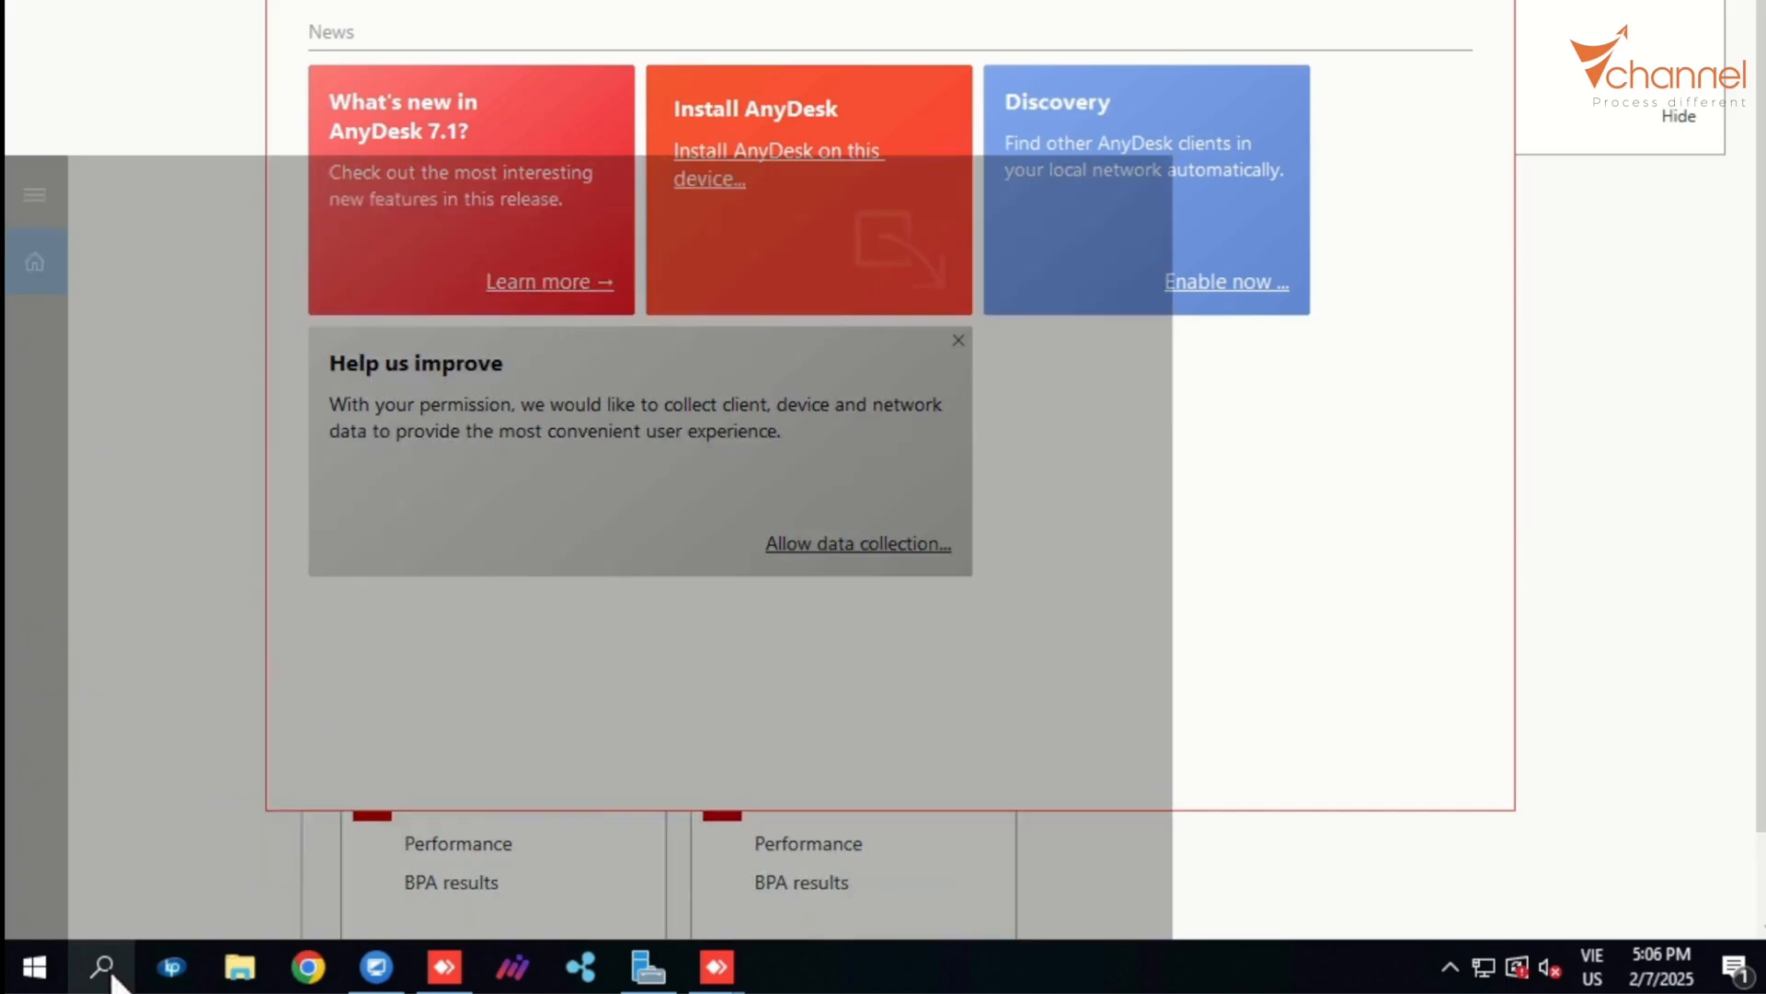
type("cmd")
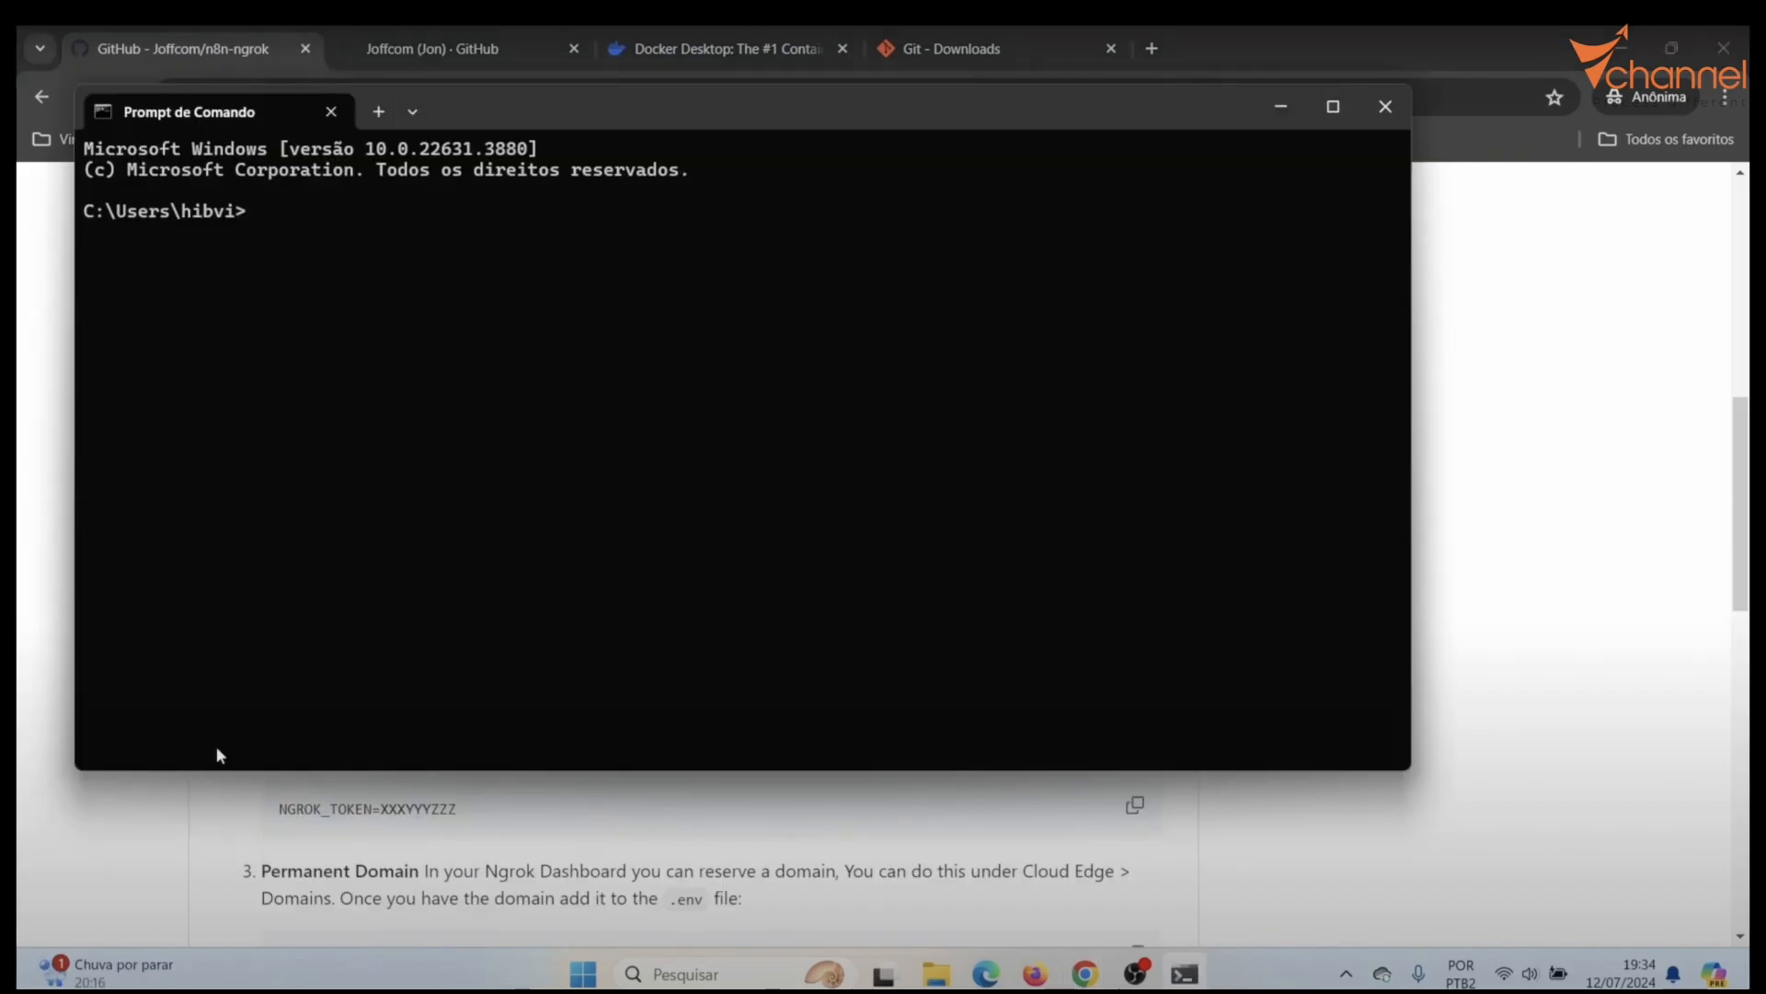
type("git clone https://github.com/joffcom/n8n-ngrok.git")
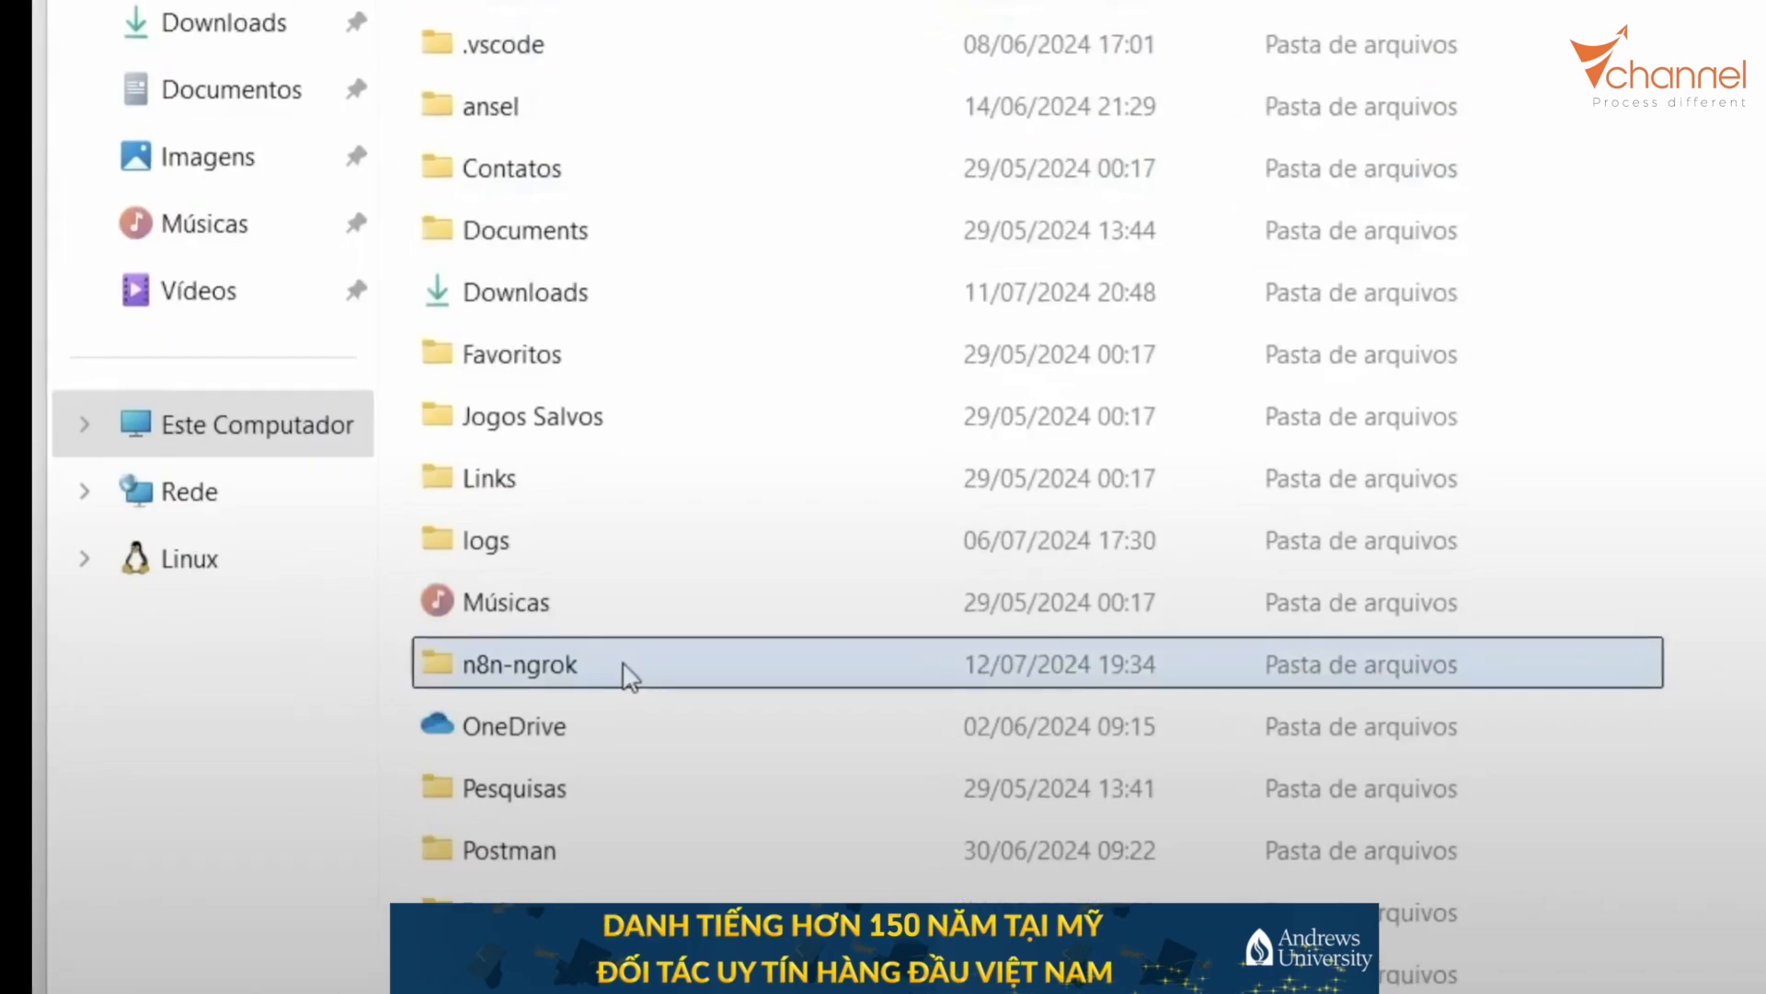
Bring up the context actions for the cloned n8n-ngrok folder in the user folder.
right_click(260, 237)
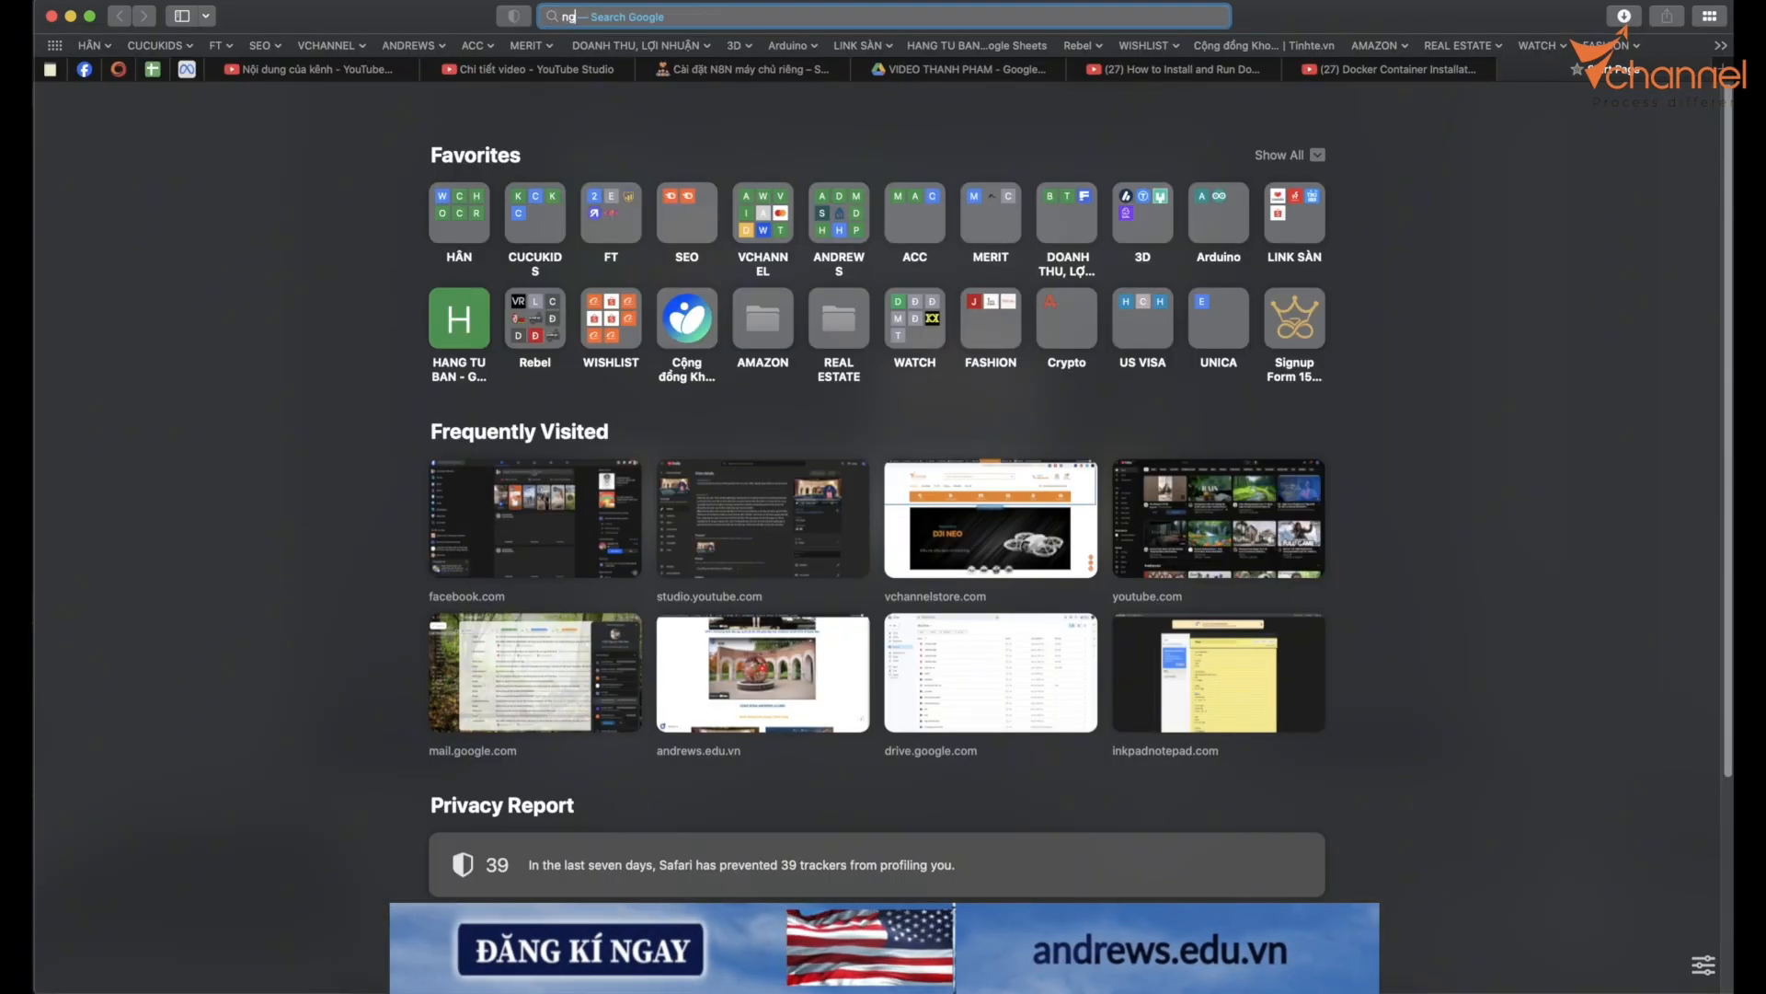
Sign up at ngrok.com with a Google account, accepting the terms of service.
type("ngrok.com")
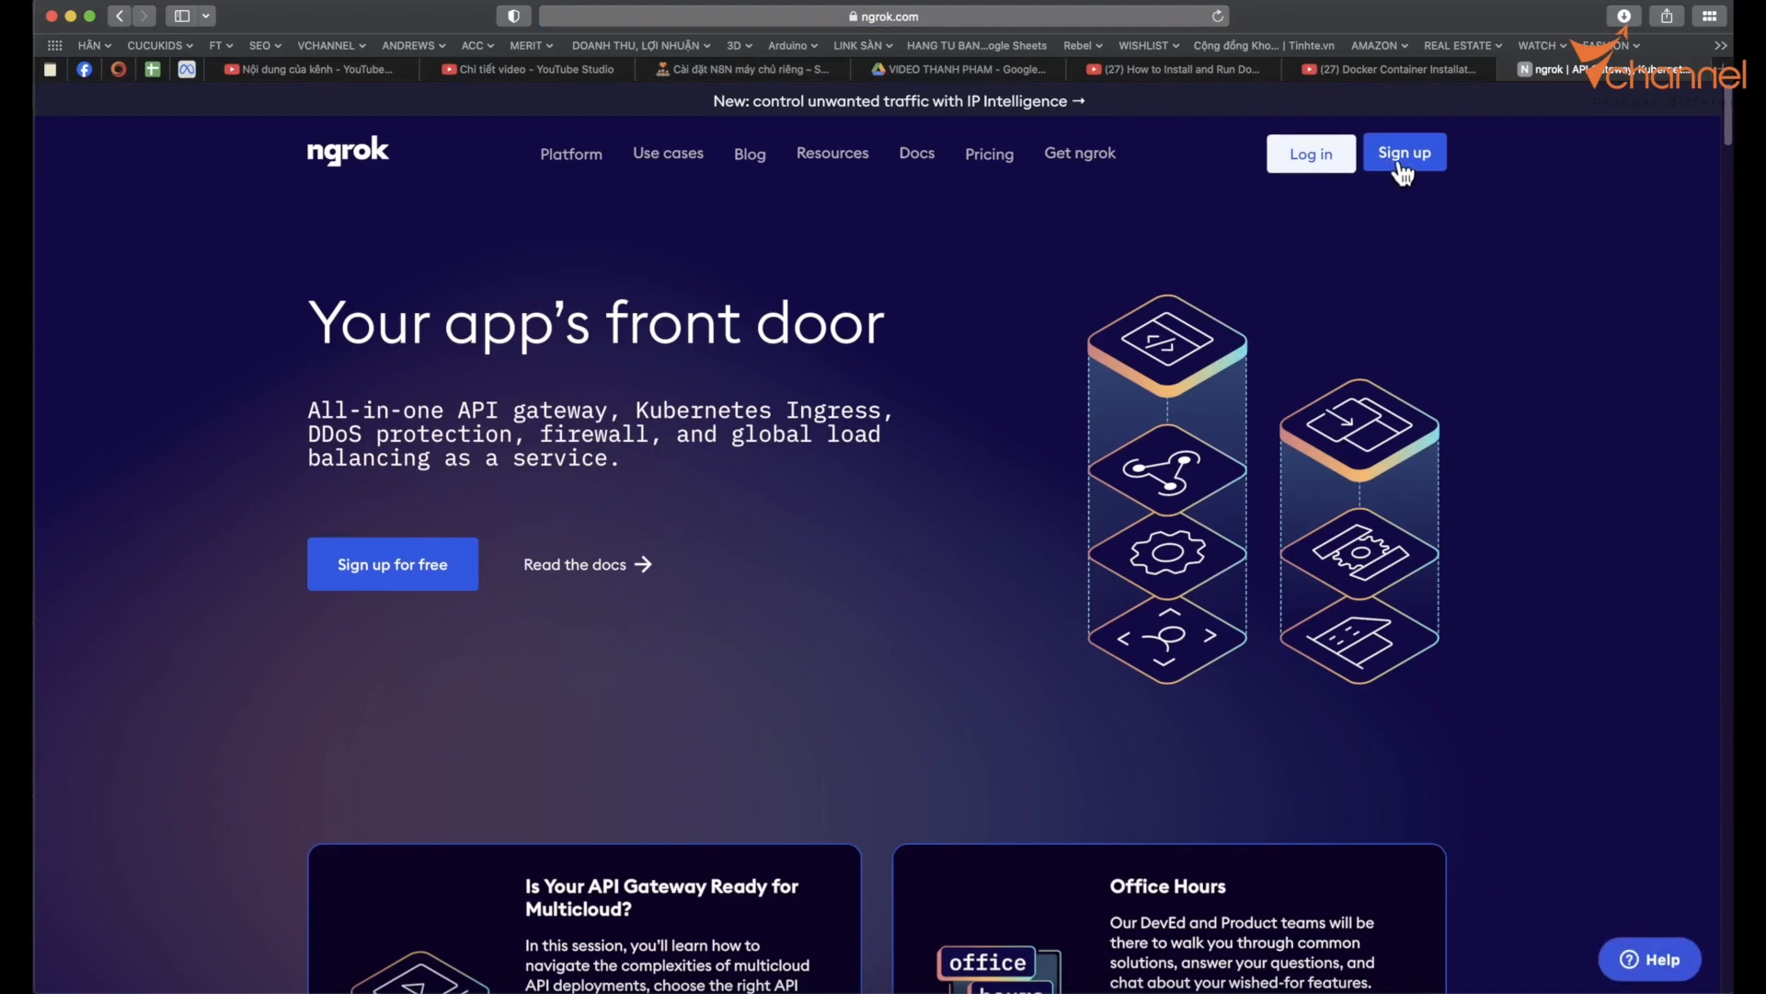
left_click(1404, 152)
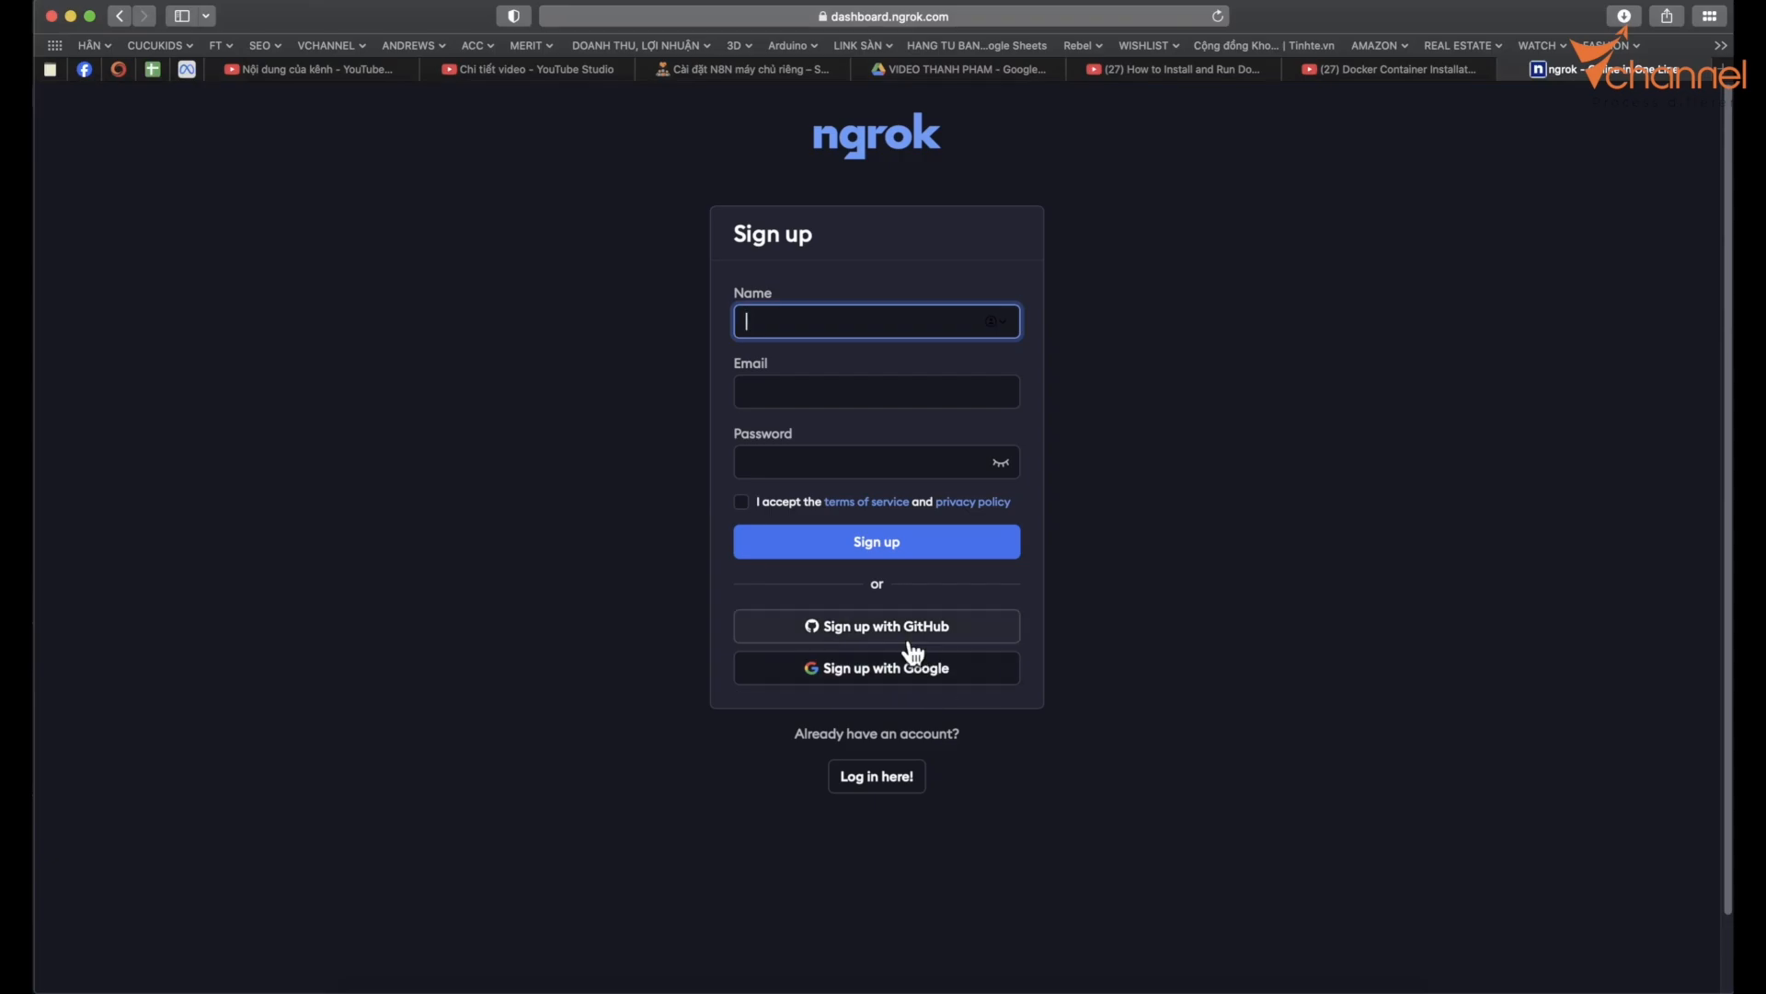
left_click(876, 667)
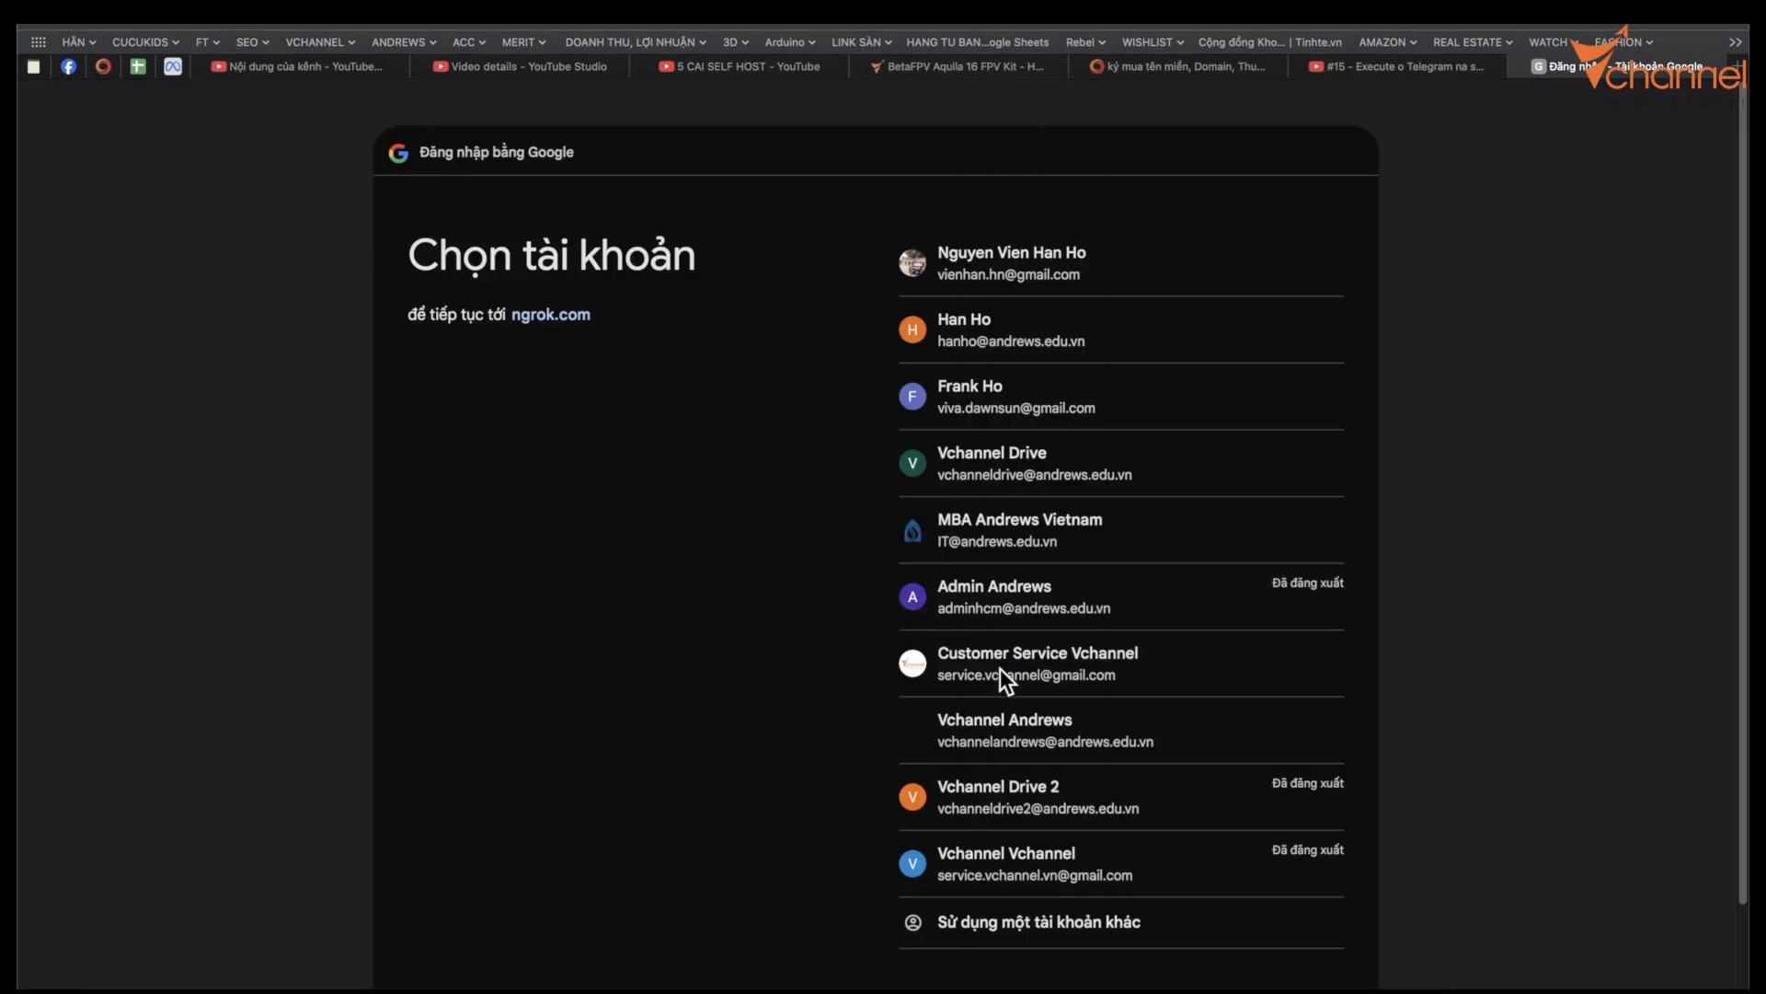
left_click(992, 264)
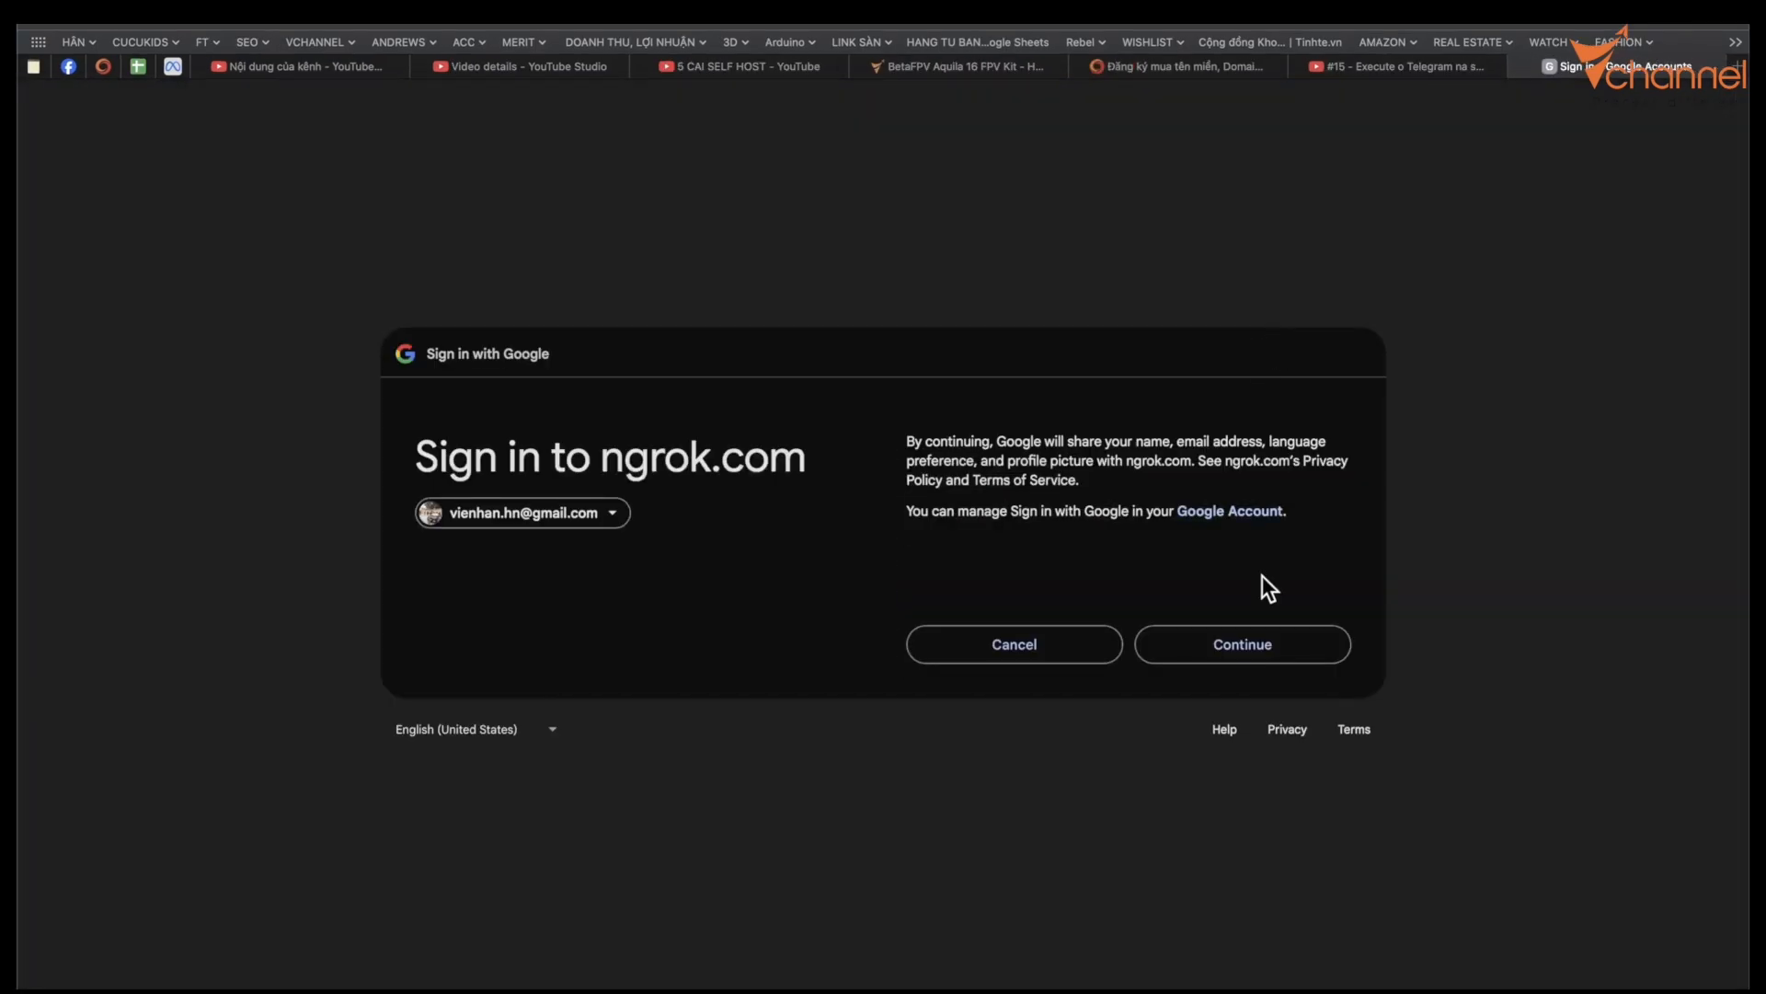
left_click(1241, 643)
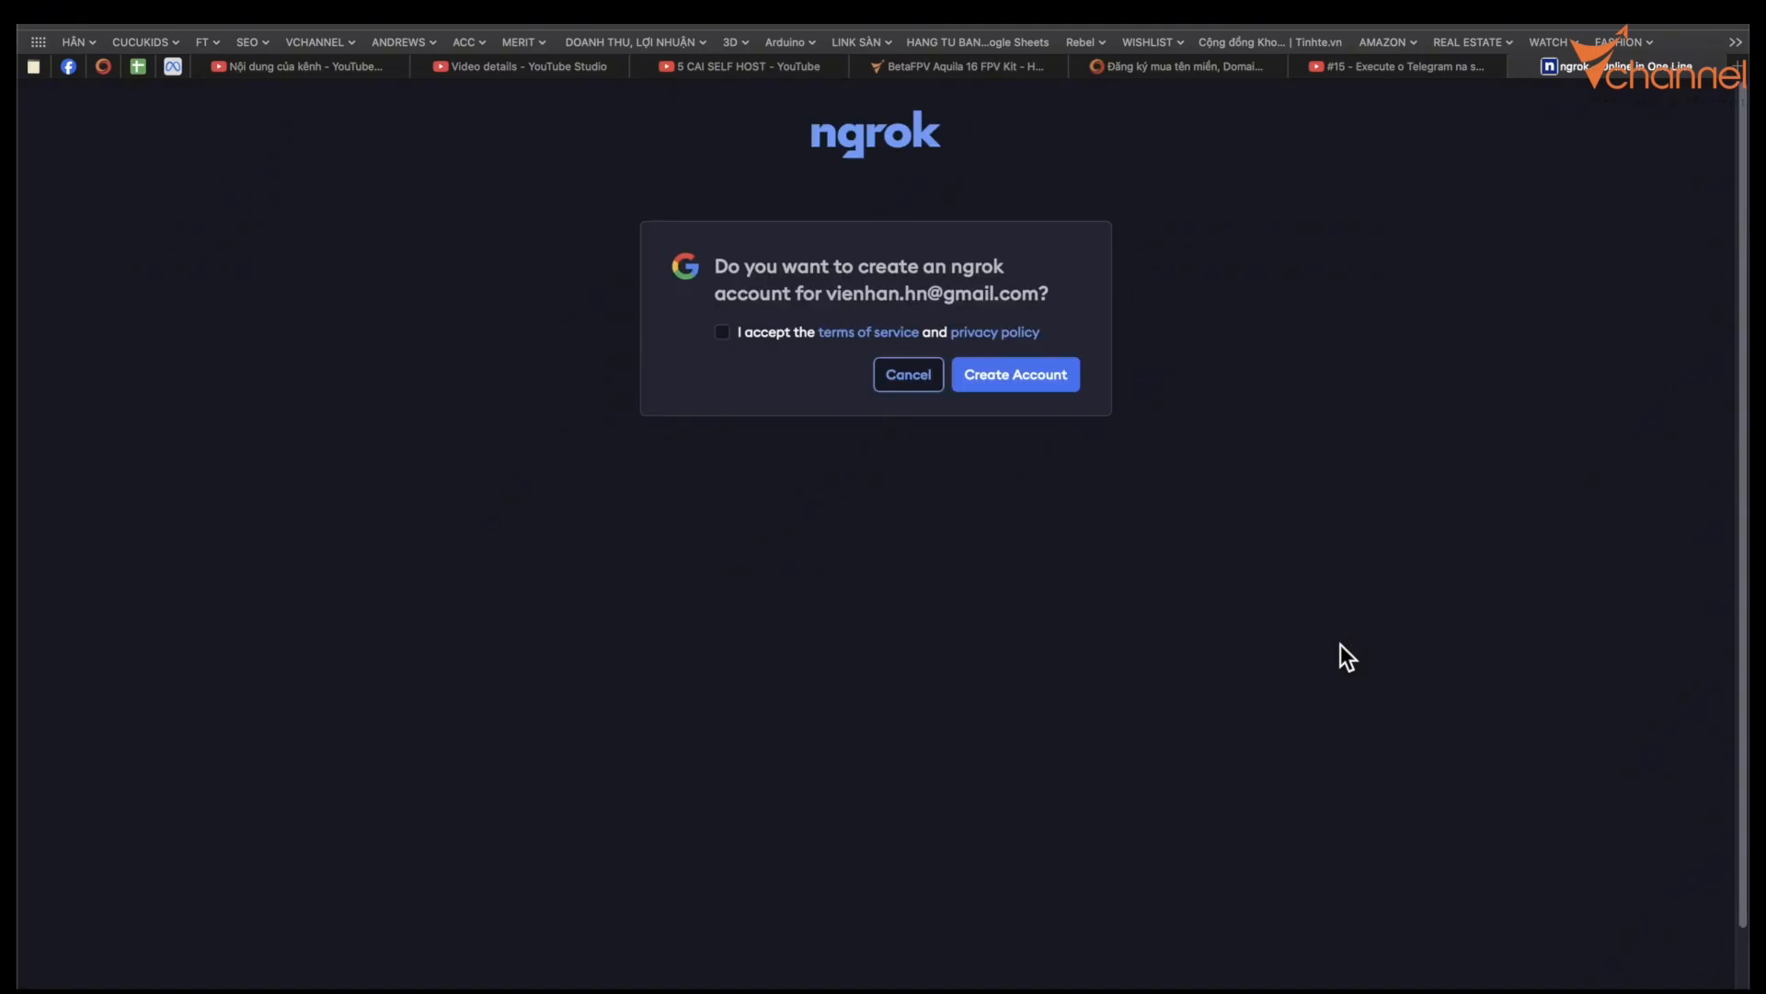
left_click(723, 332)
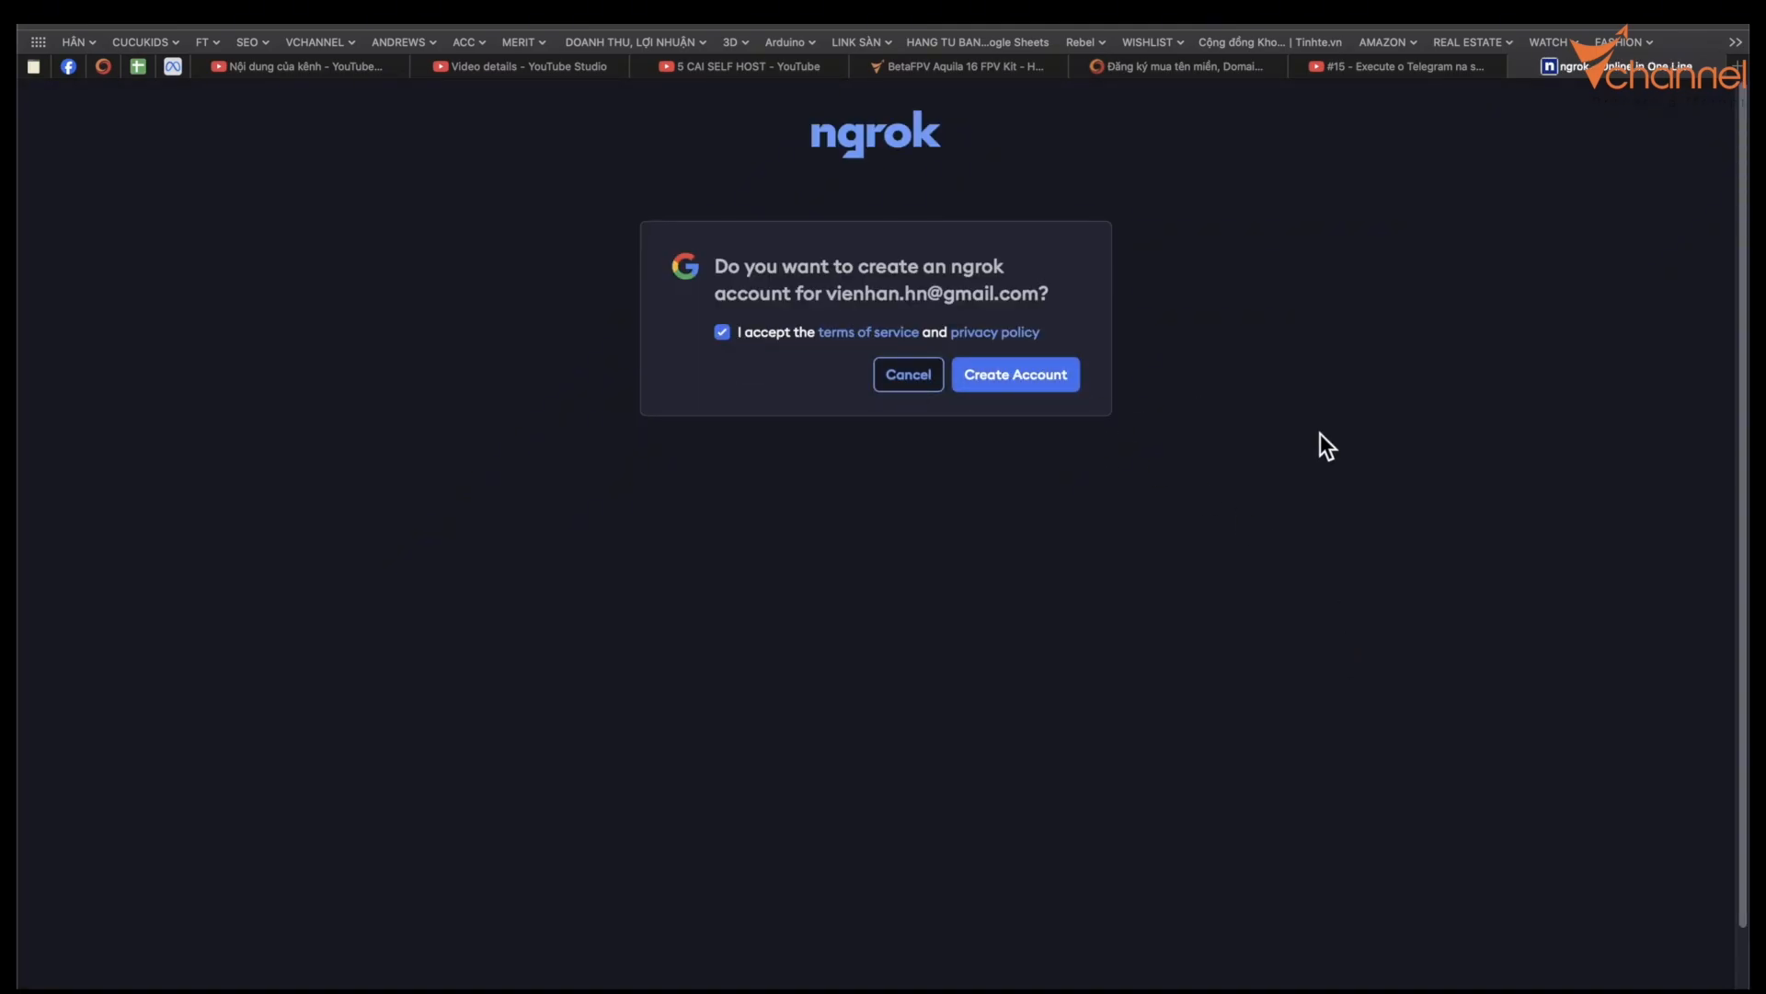
left_click(1013, 374)
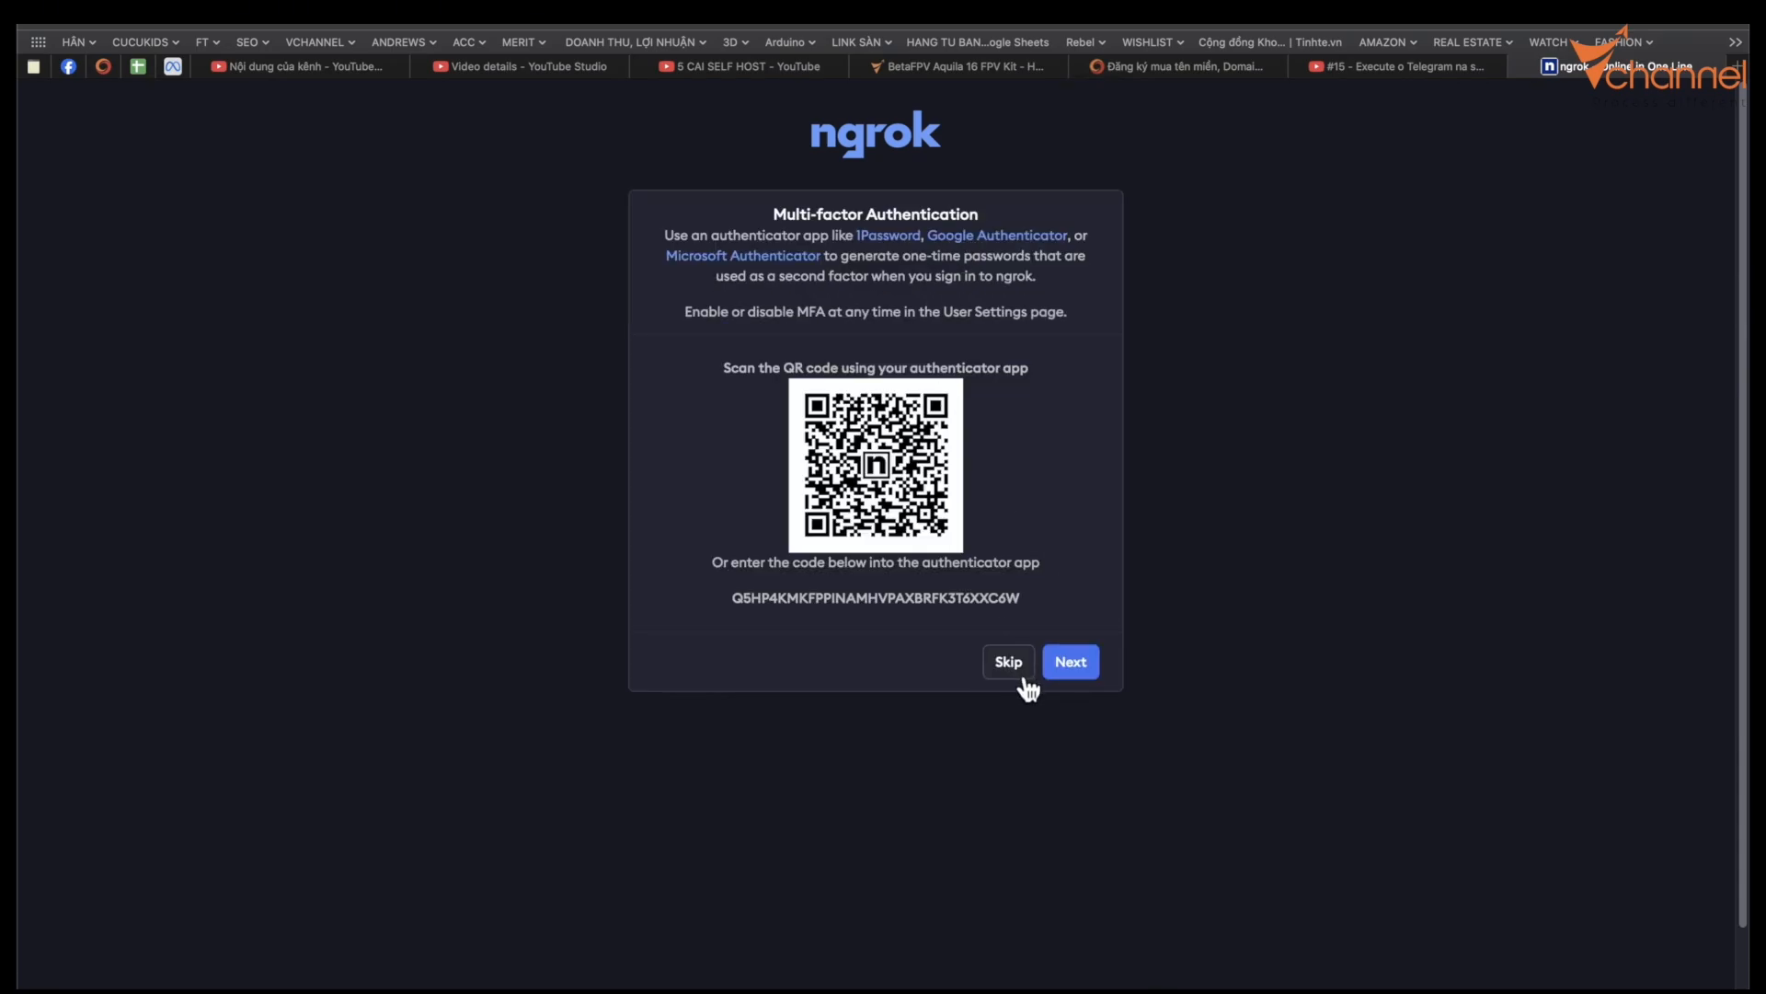
Skip multi-factor authentication and choose sharing local apps as the use case.
left_click(1006, 661)
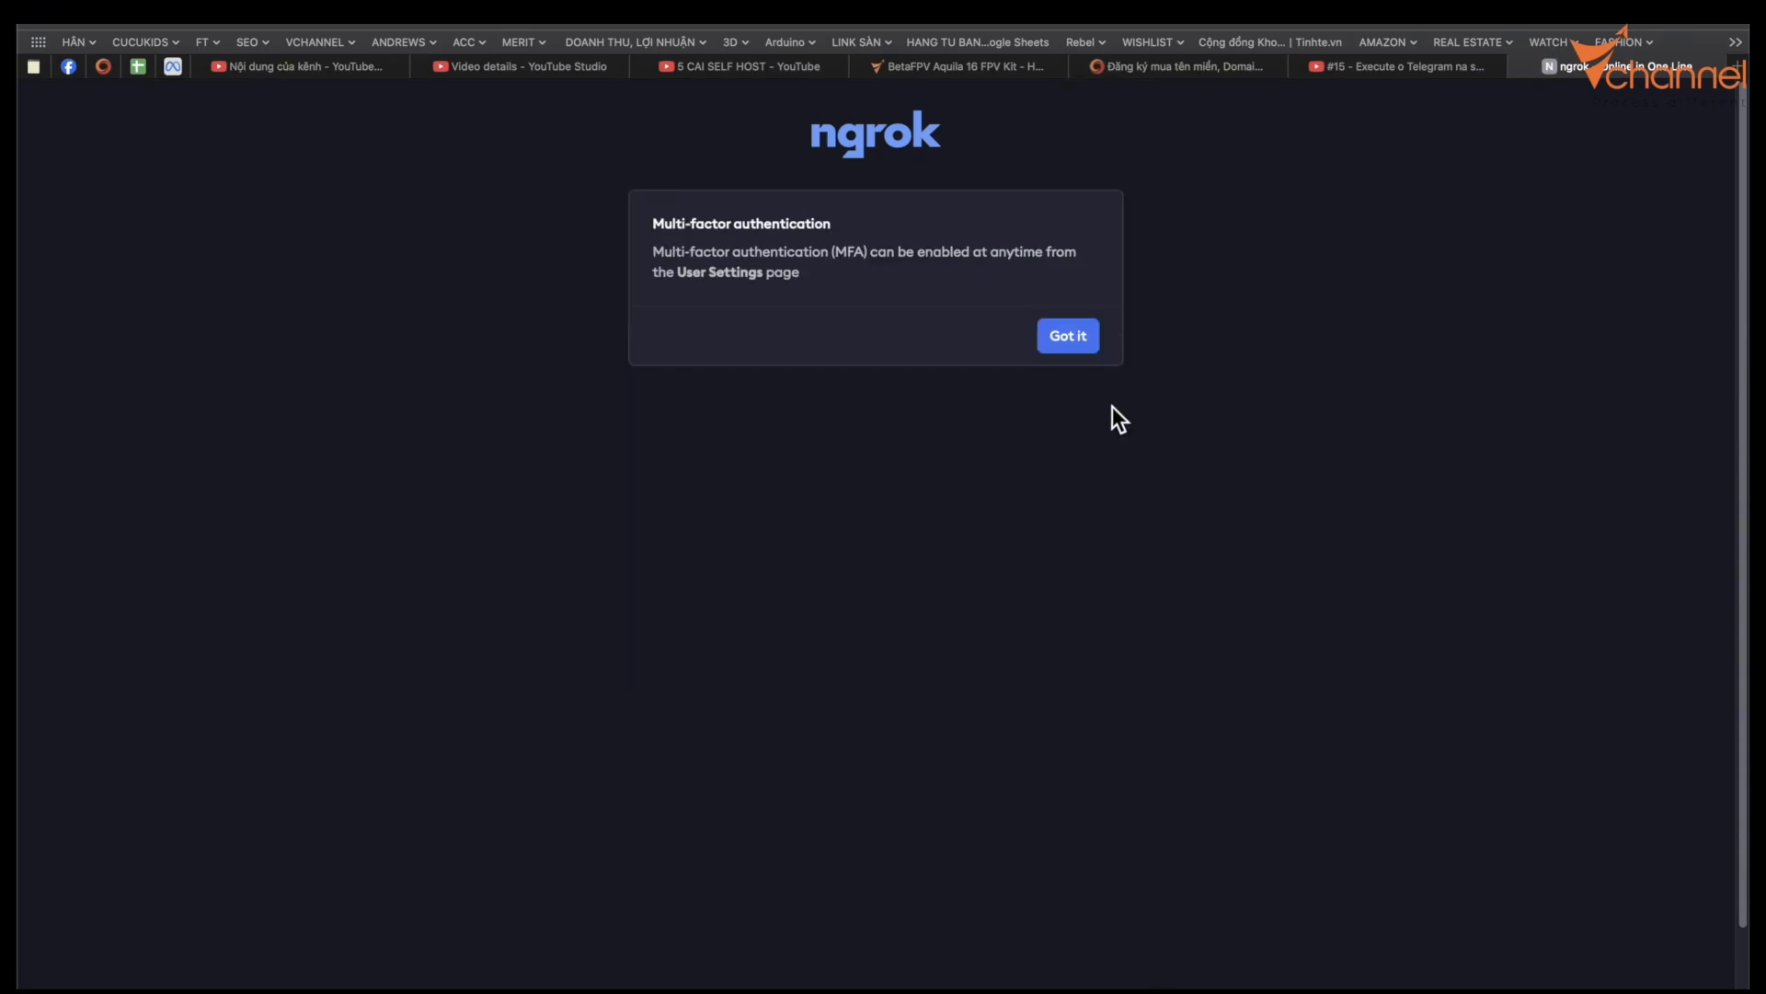
left_click(1066, 336)
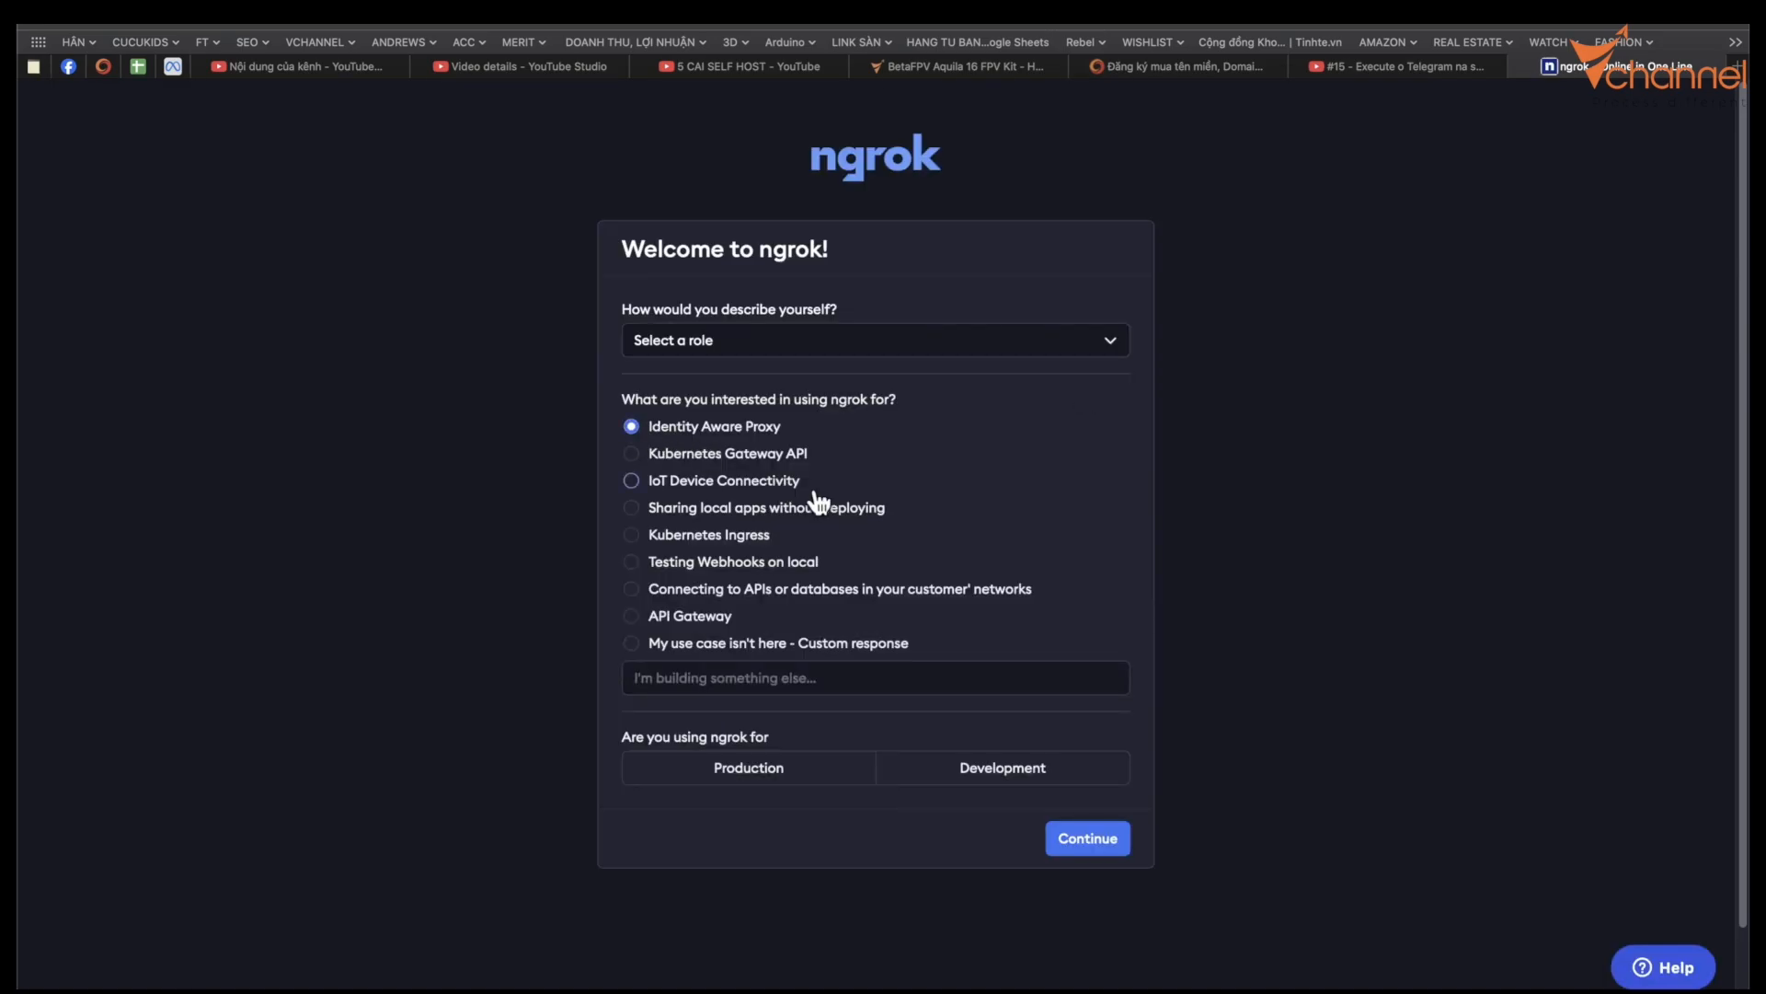
left_click(1085, 838)
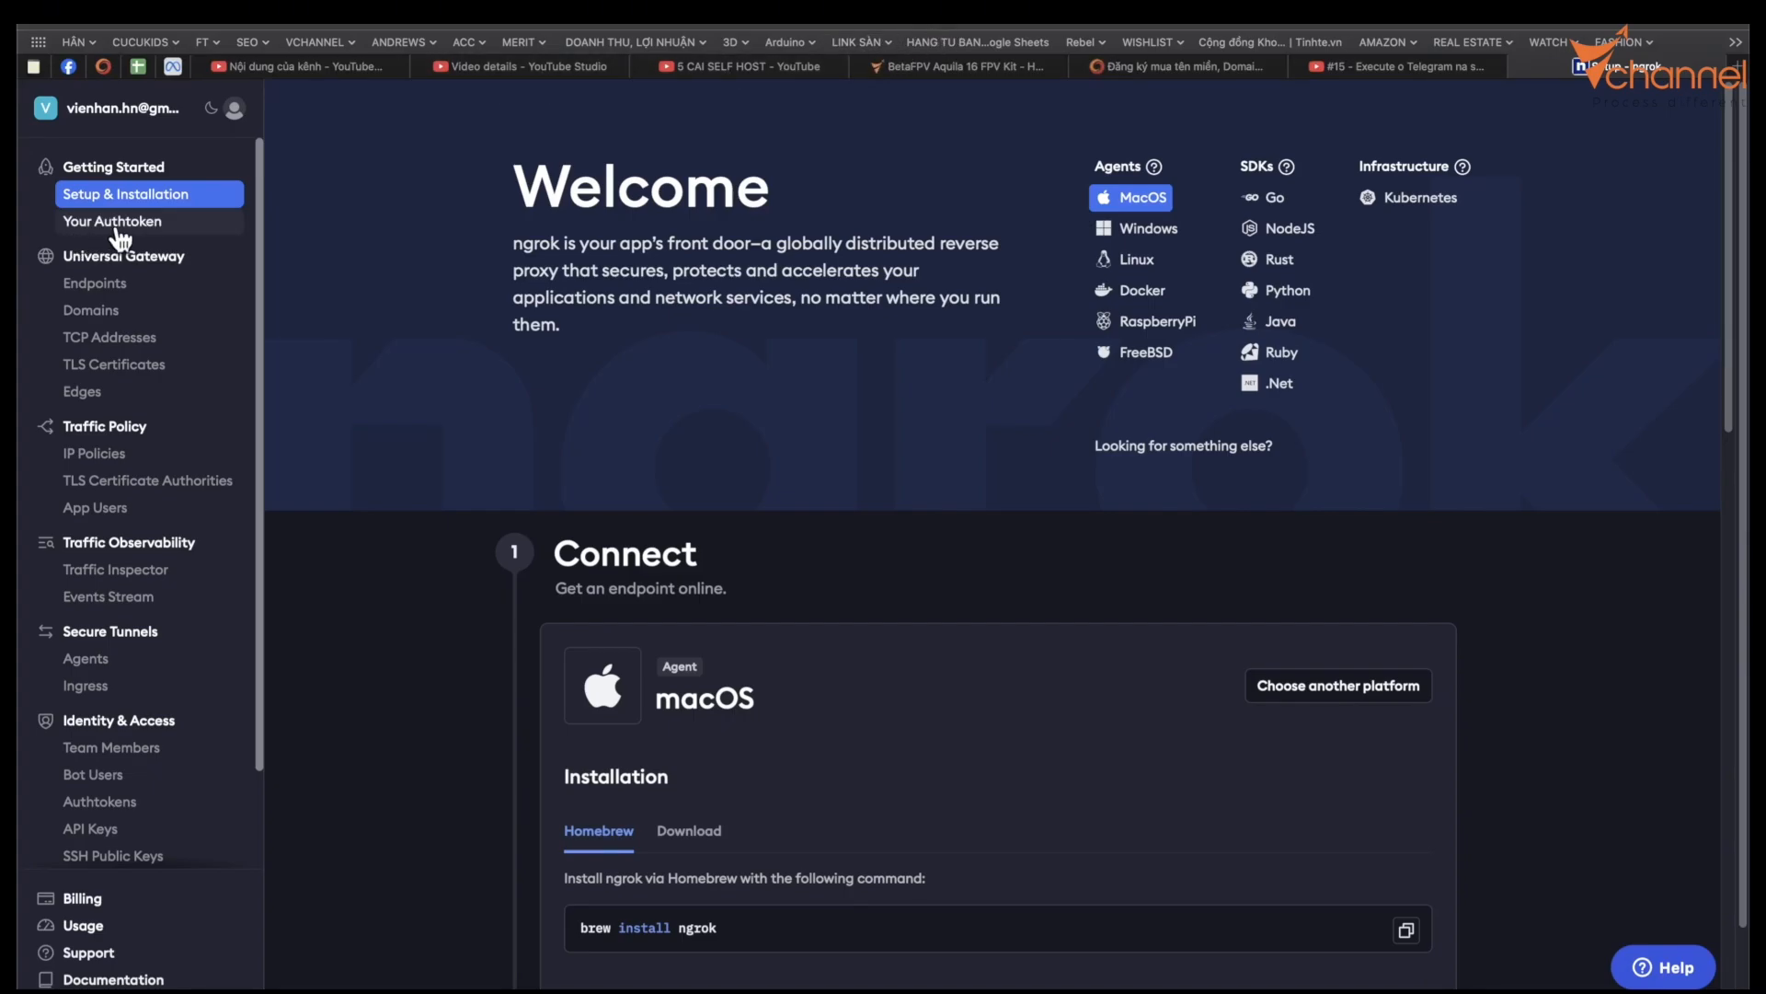
View the personal authtoken, then claim a free static domain under Domains.
left_click(112, 221)
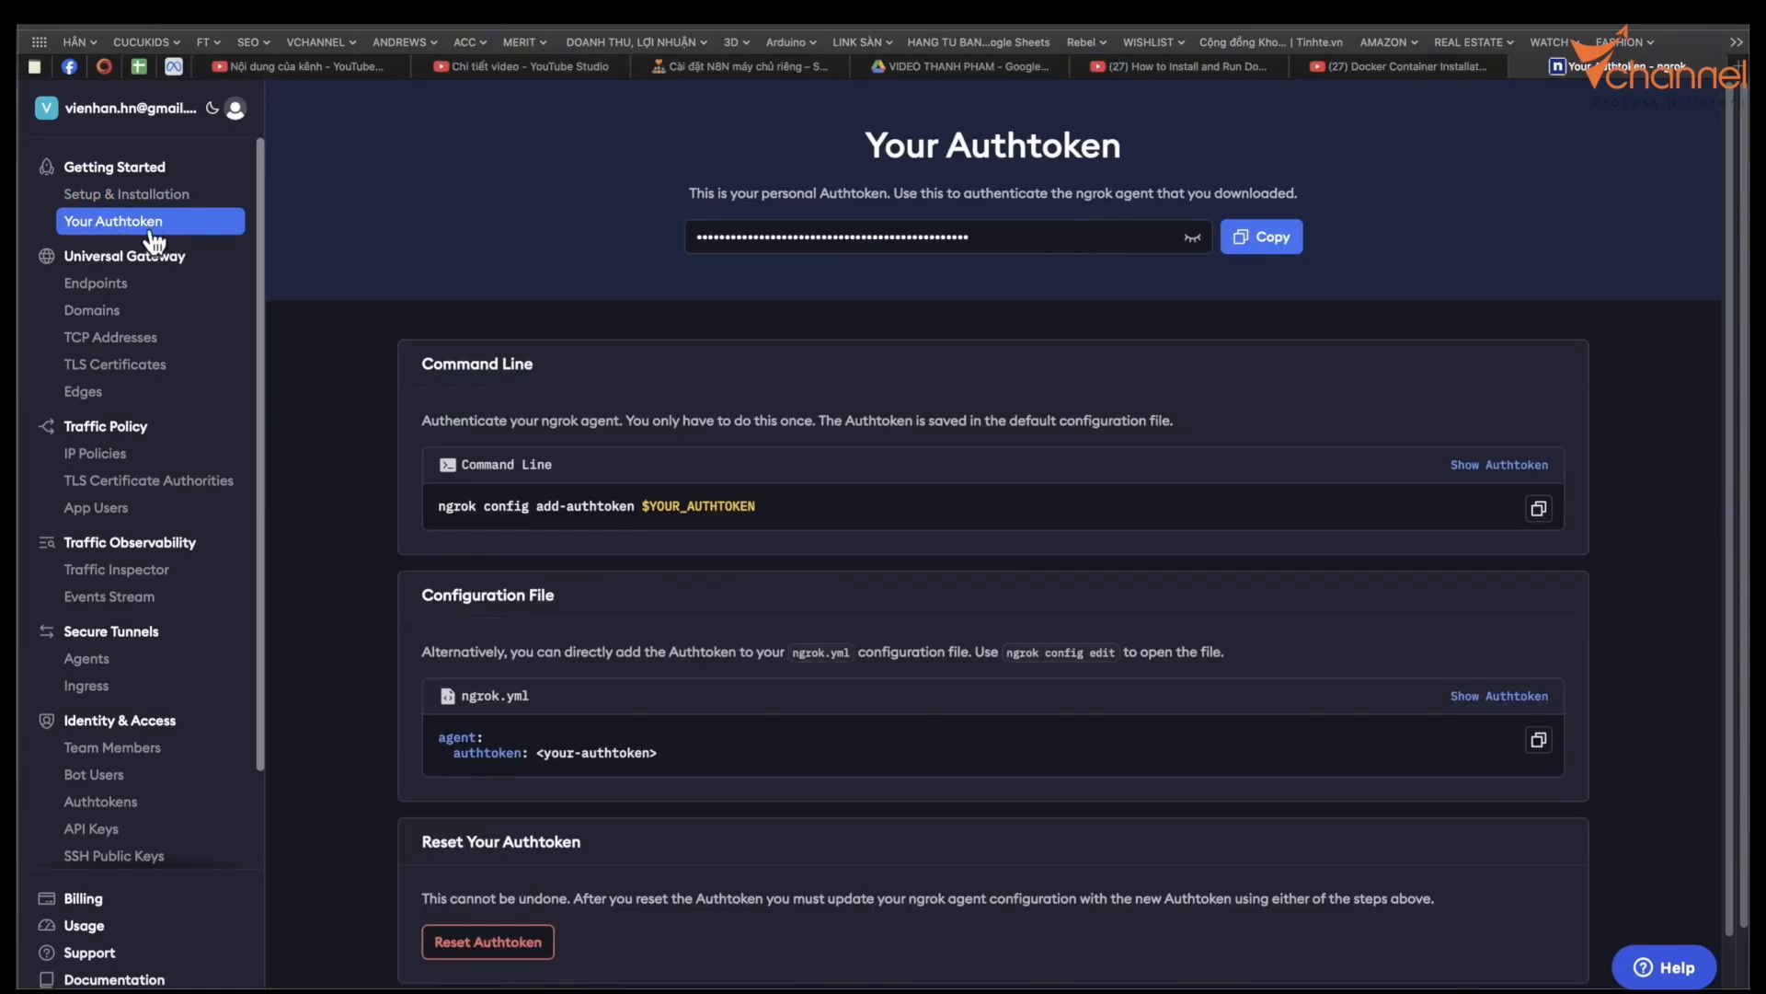
left_click(1260, 237)
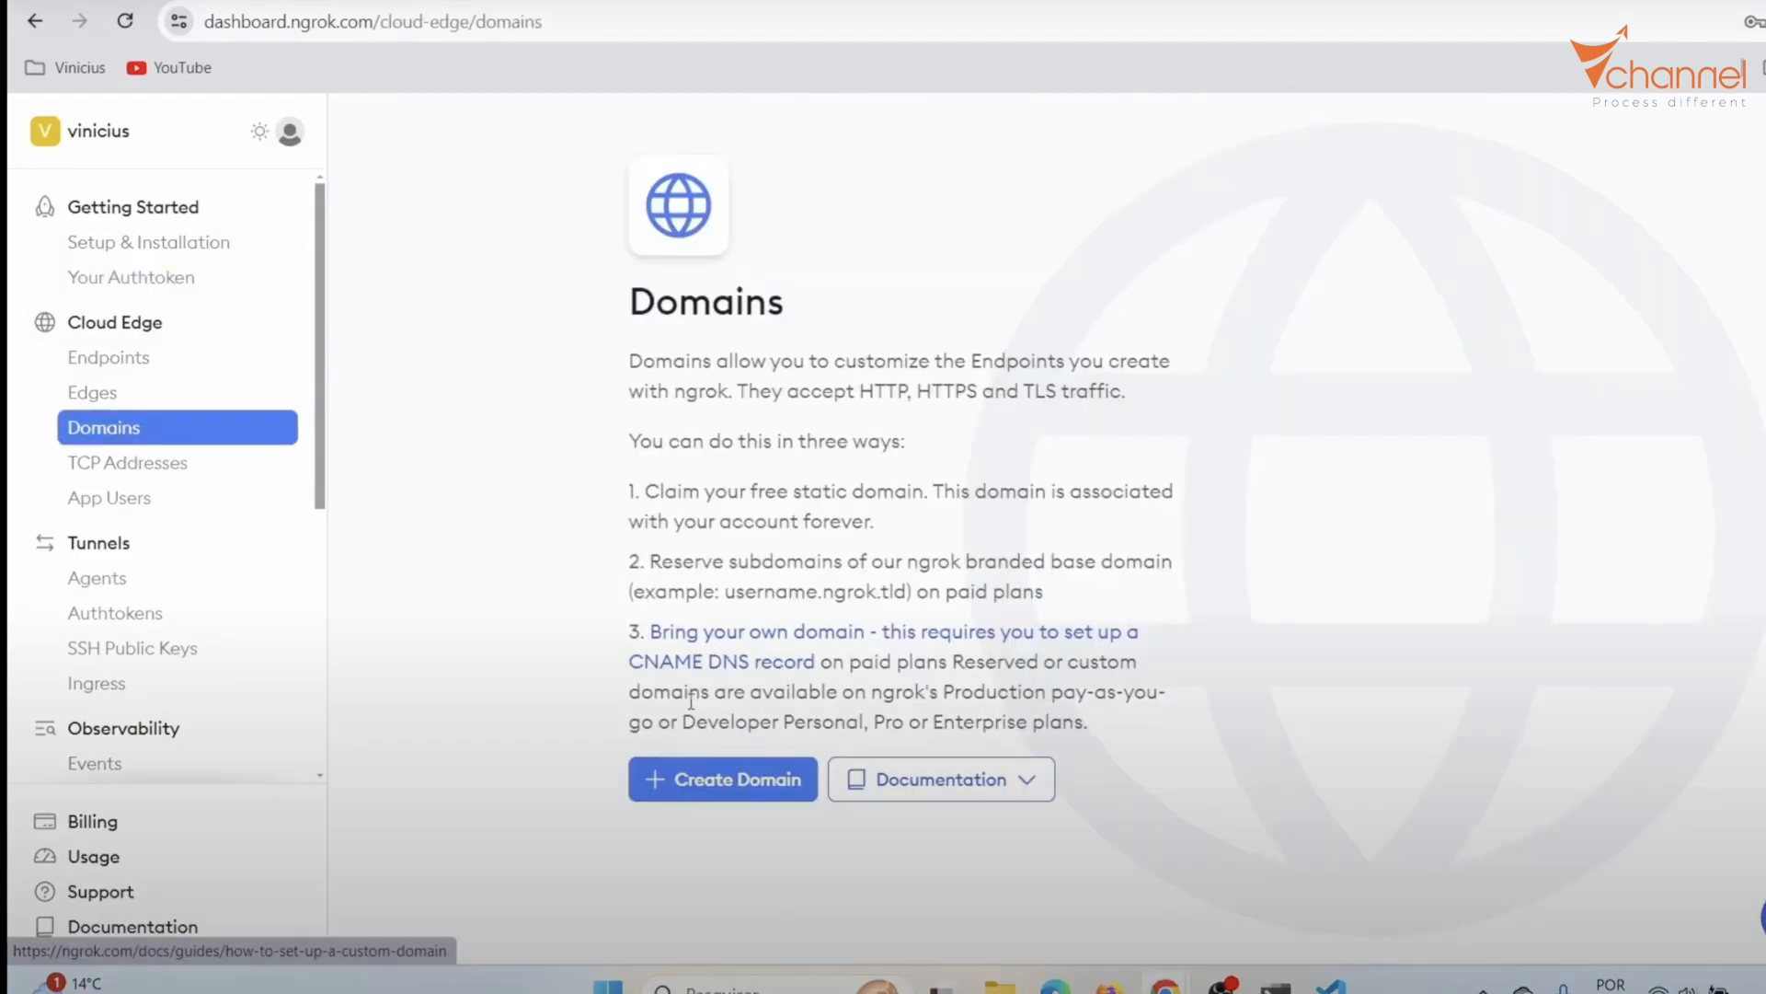
left_click(722, 778)
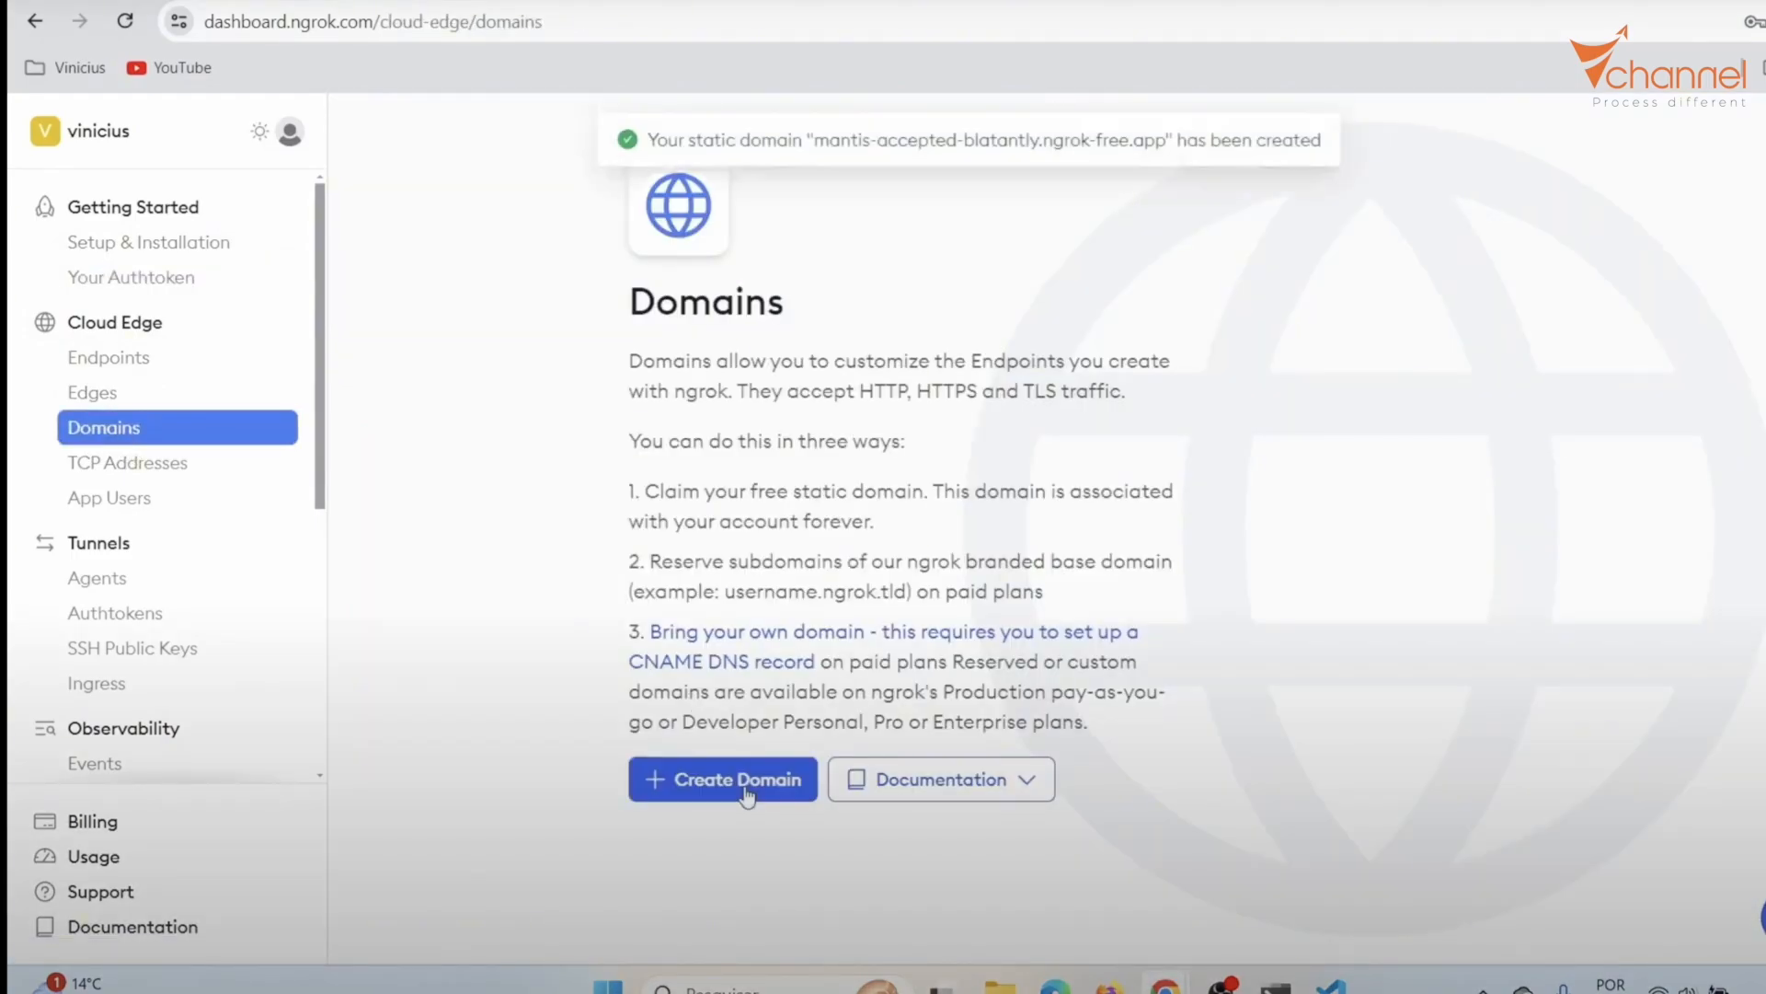
left_click(722, 779)
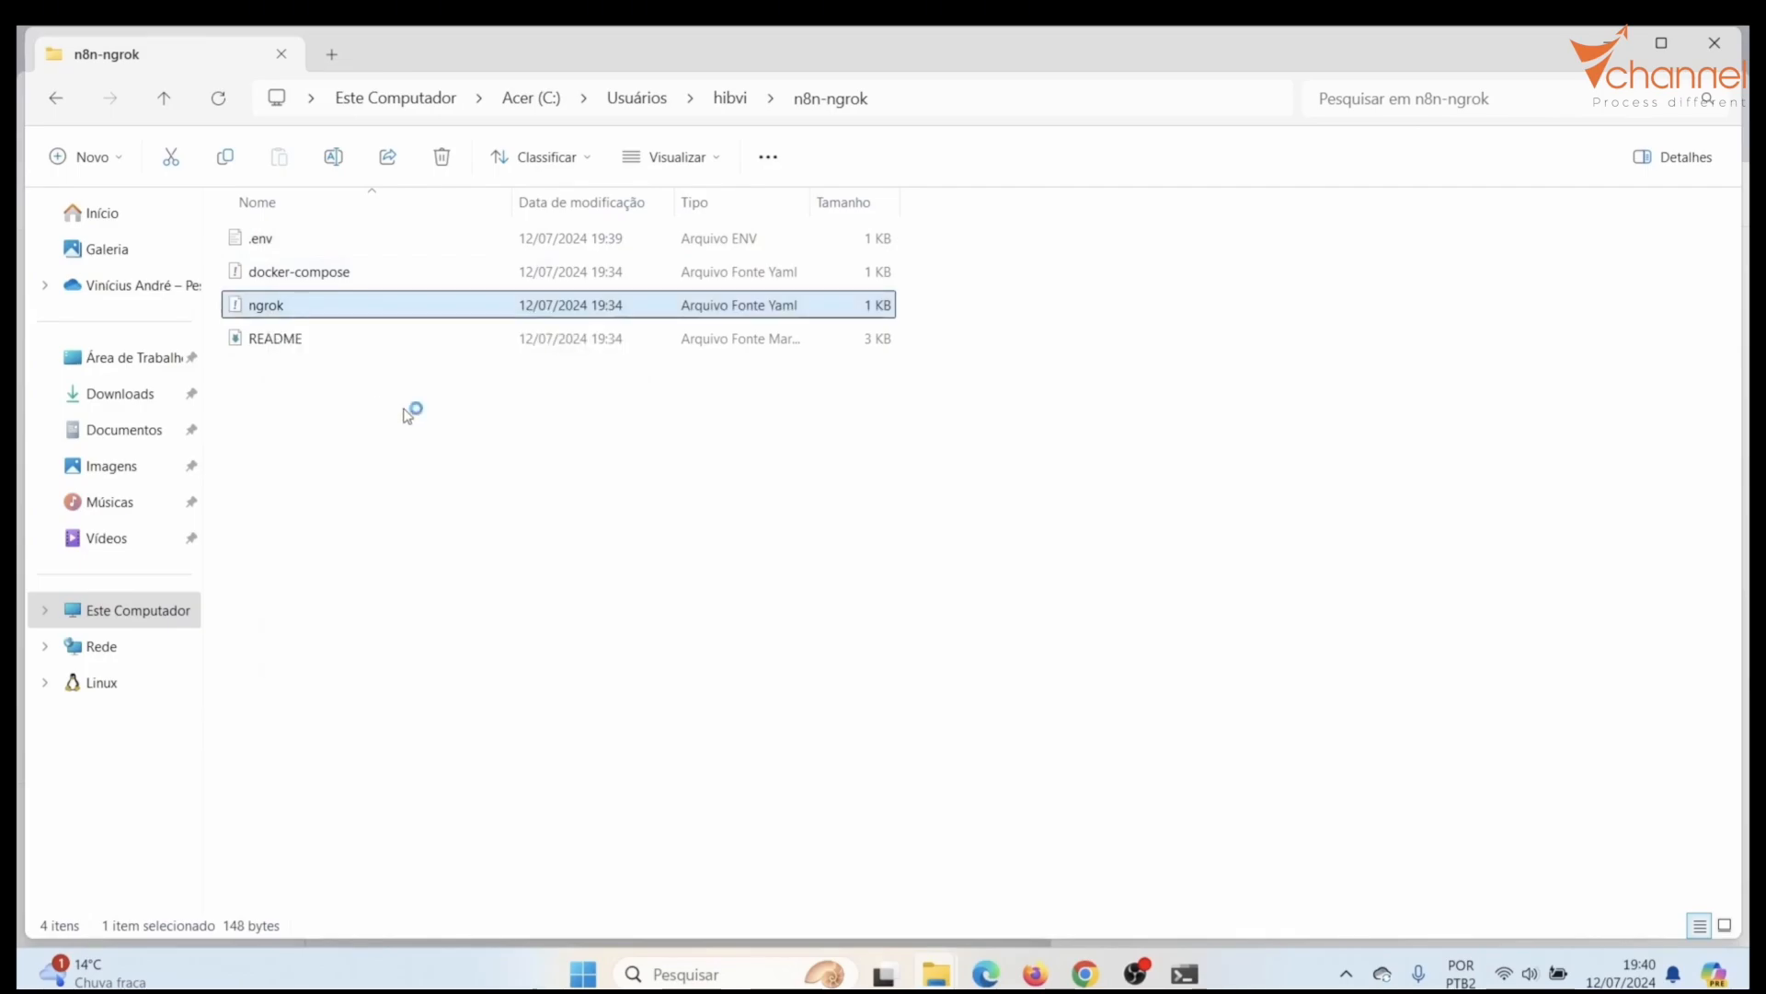
Edit and re-save the ngrok configuration file in the n8n-ngrok folder.
double_click(265, 305)
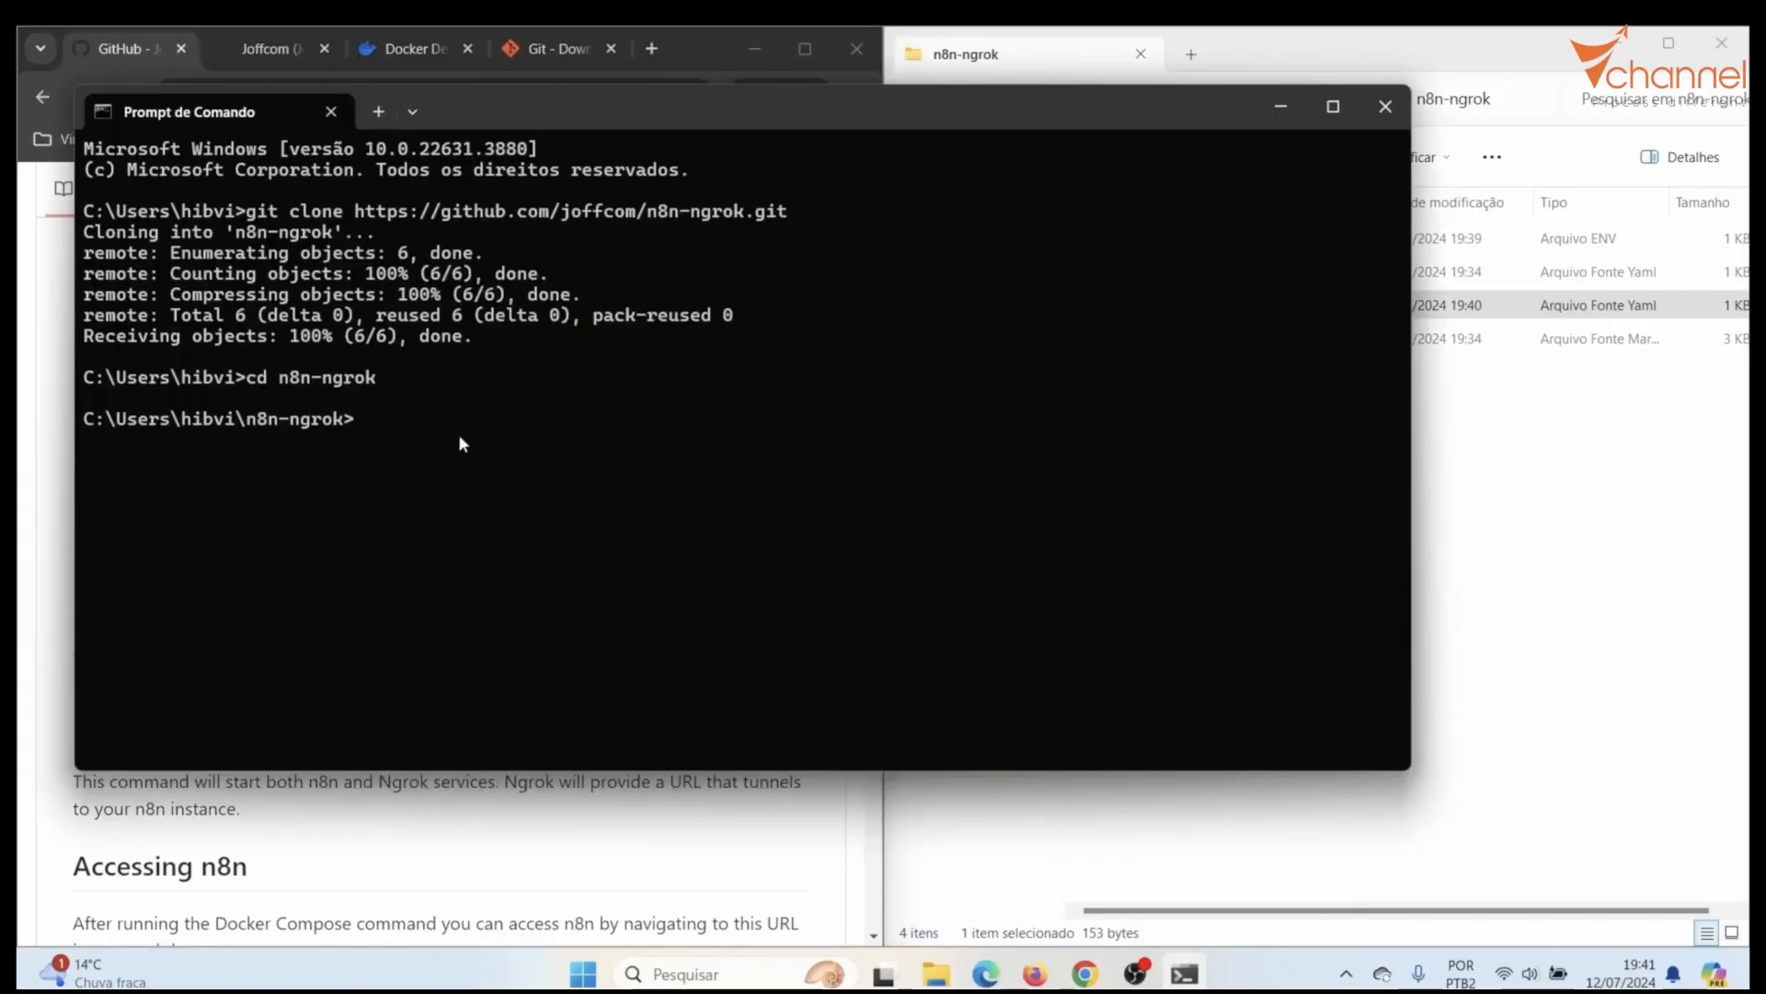
Run docker-compose up inside the n8n-ngrok folder to start n8n and ngrok.
type("docker-compose up")
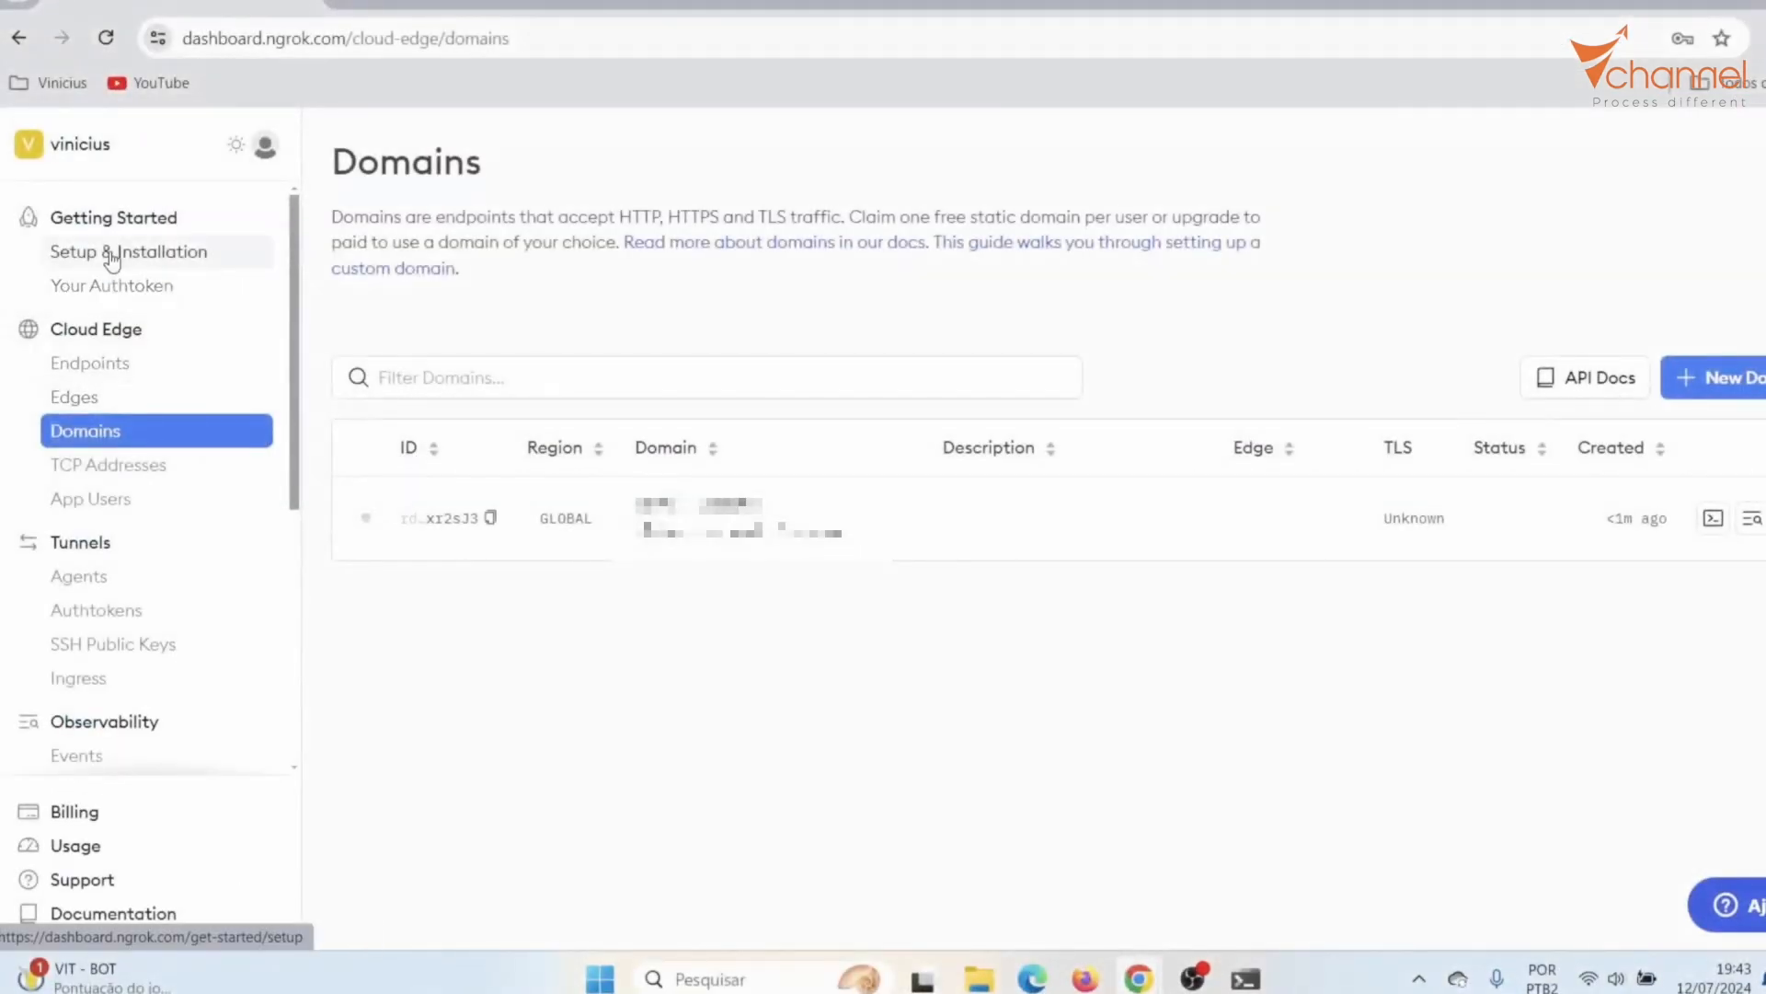
Visit the reserved static domain and continue past ngrok's warning to n8n's owner setup page.
left_click(89, 361)
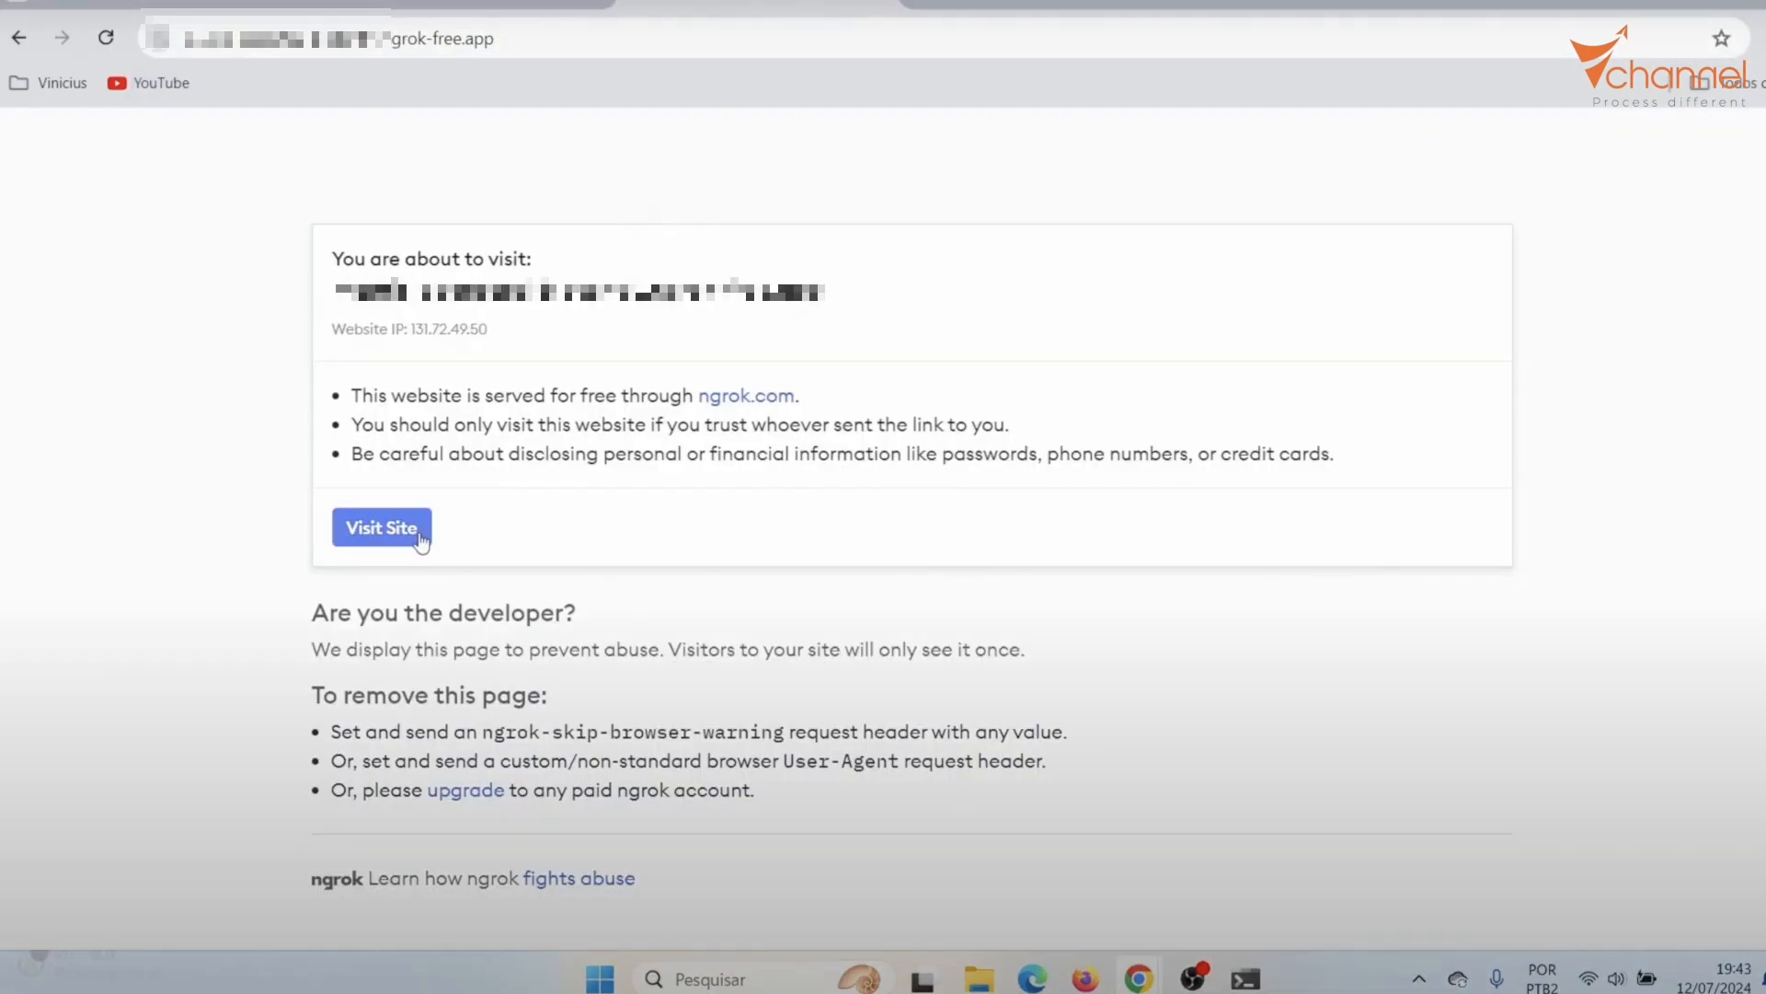
left_click(381, 528)
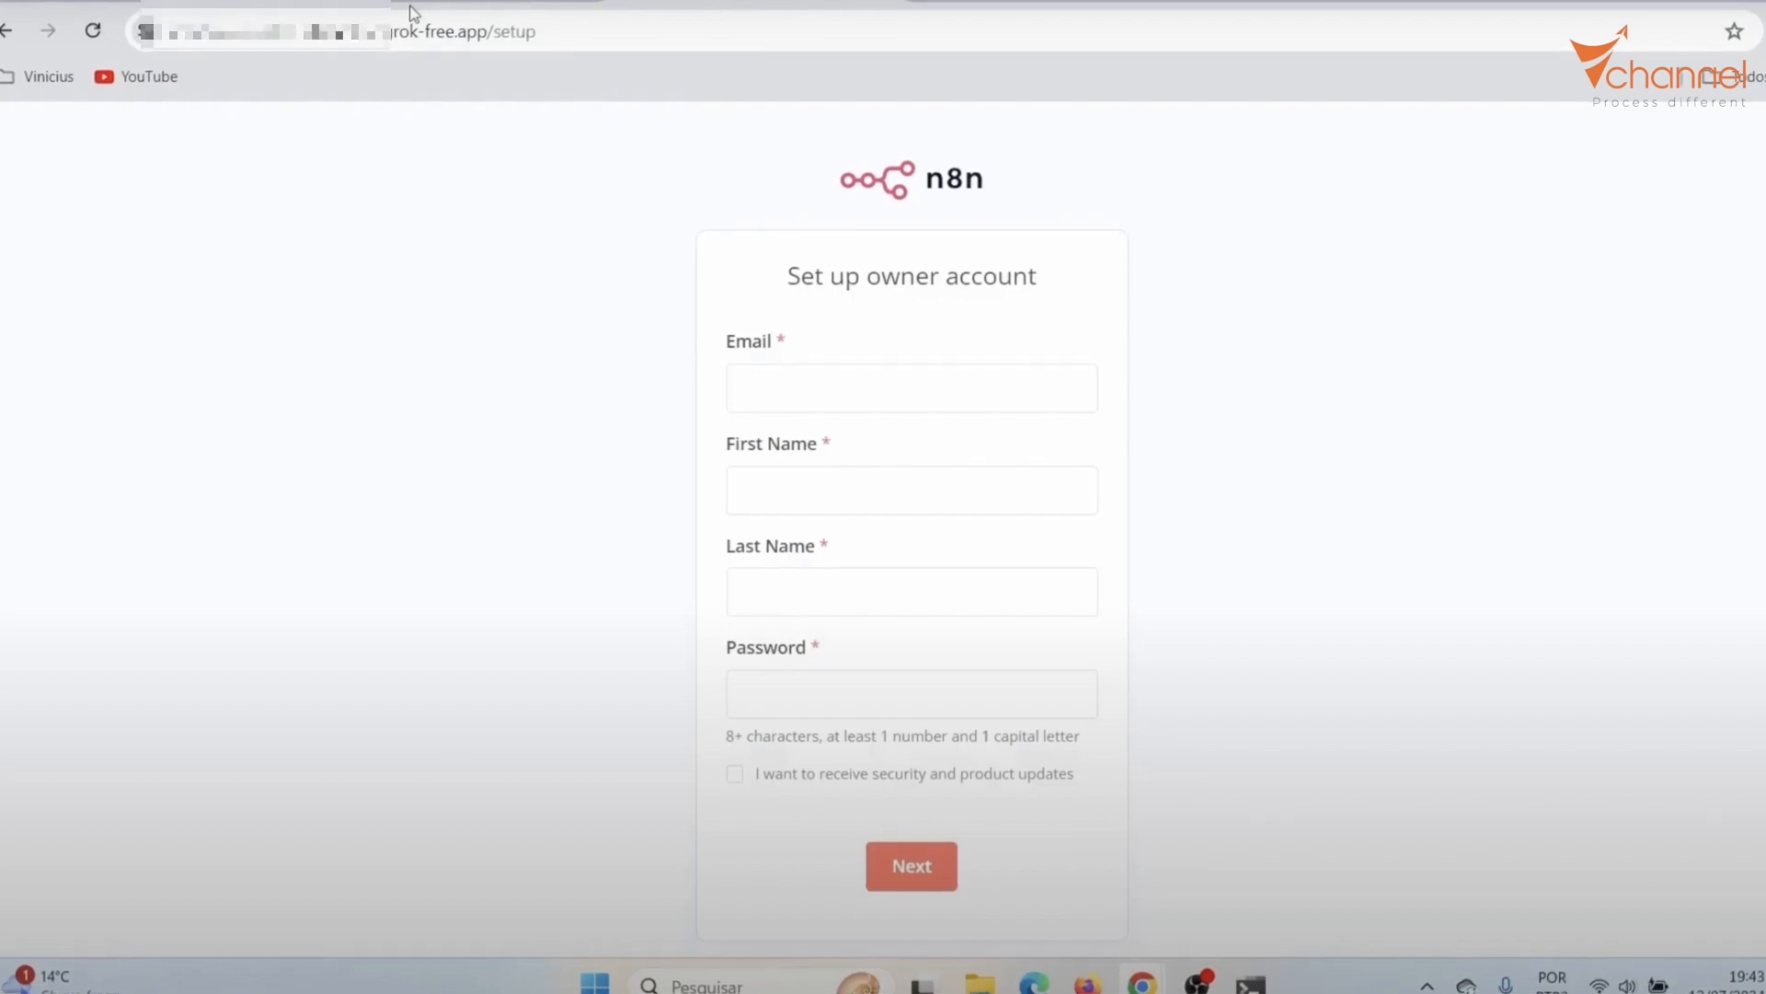